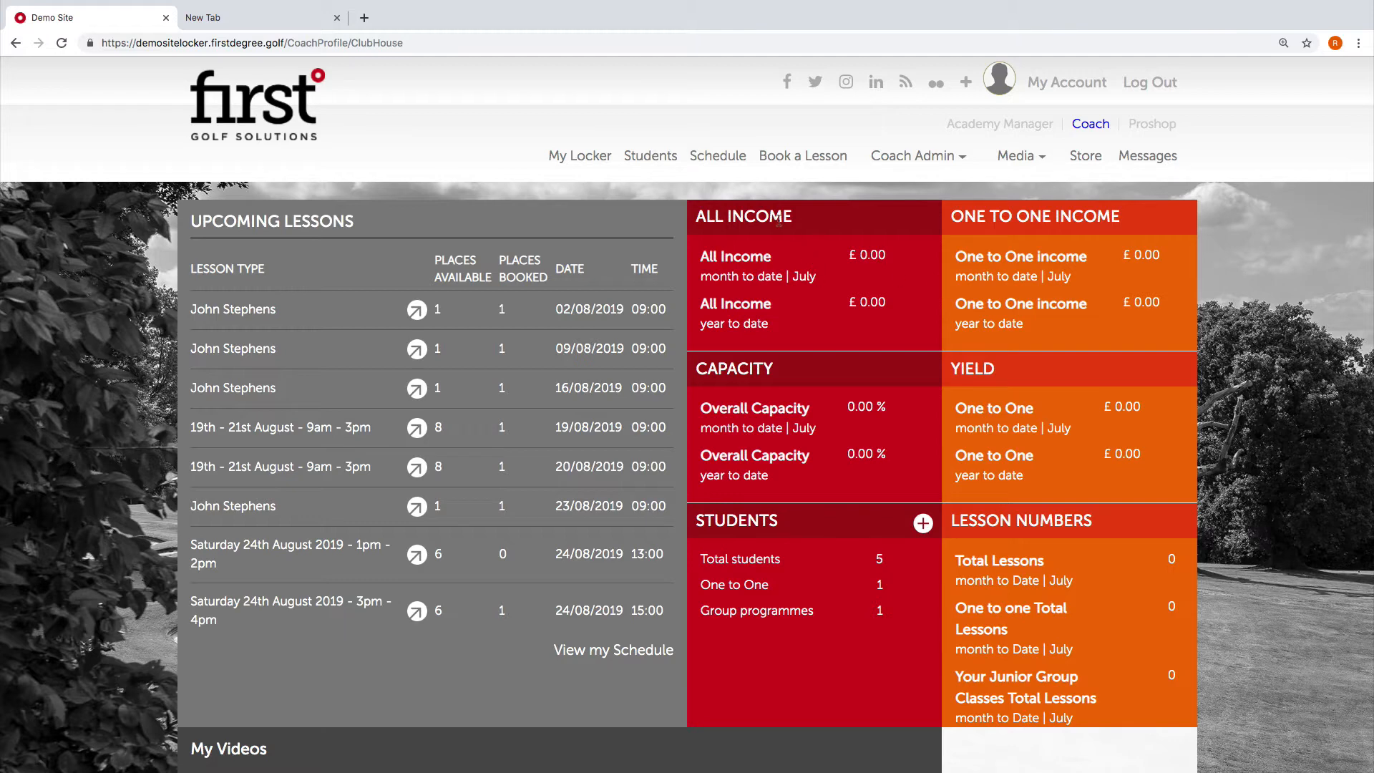
Step: Begin a new lesson booking and scroll through the programme category list
left_click(802, 156)
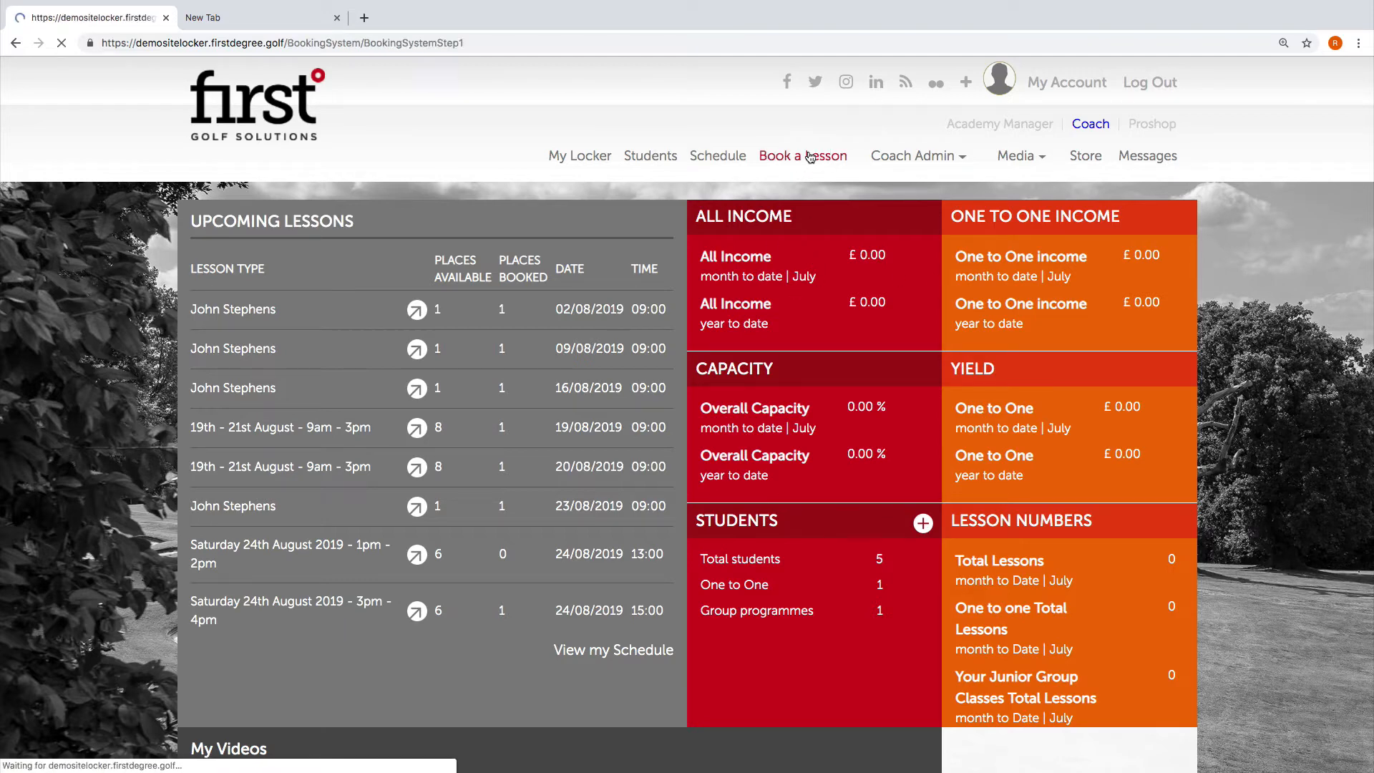
left_click(802, 155)
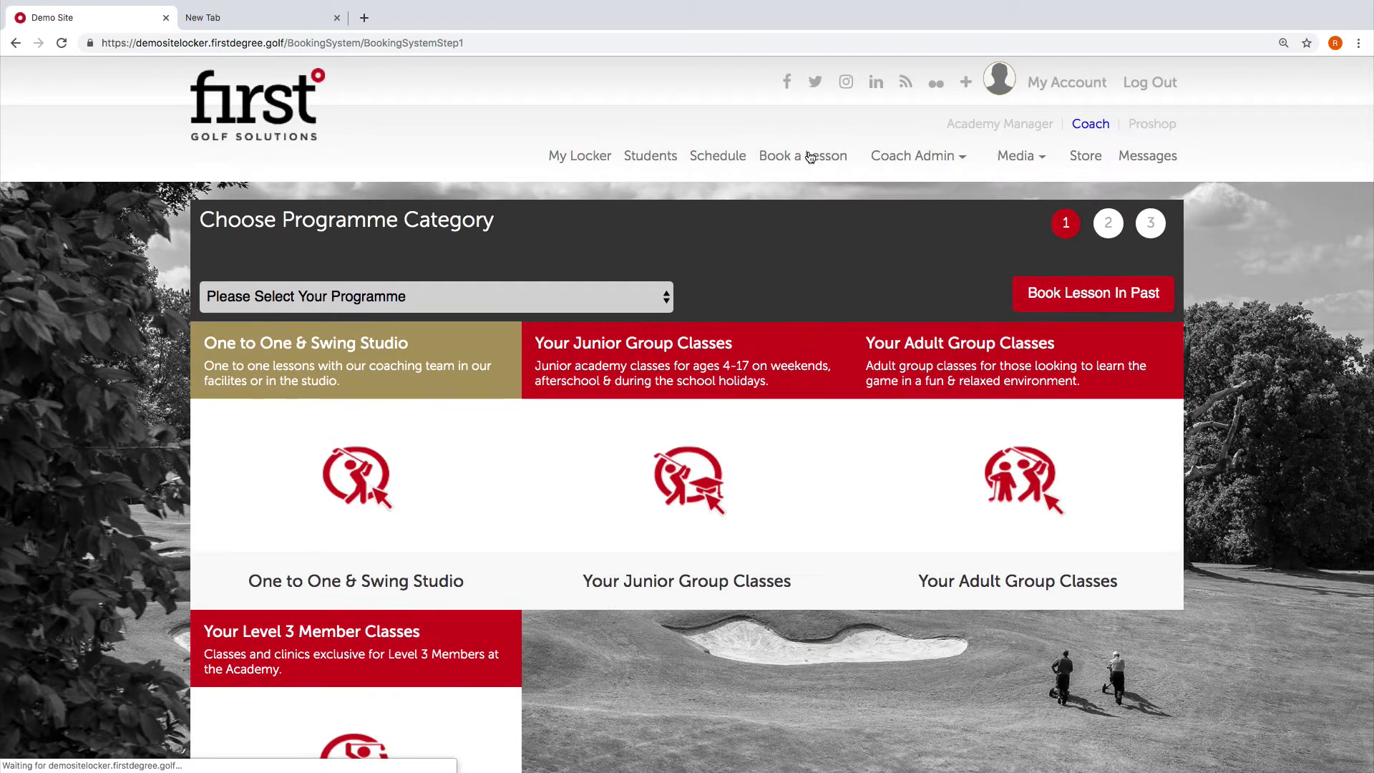
scroll("down", 3)
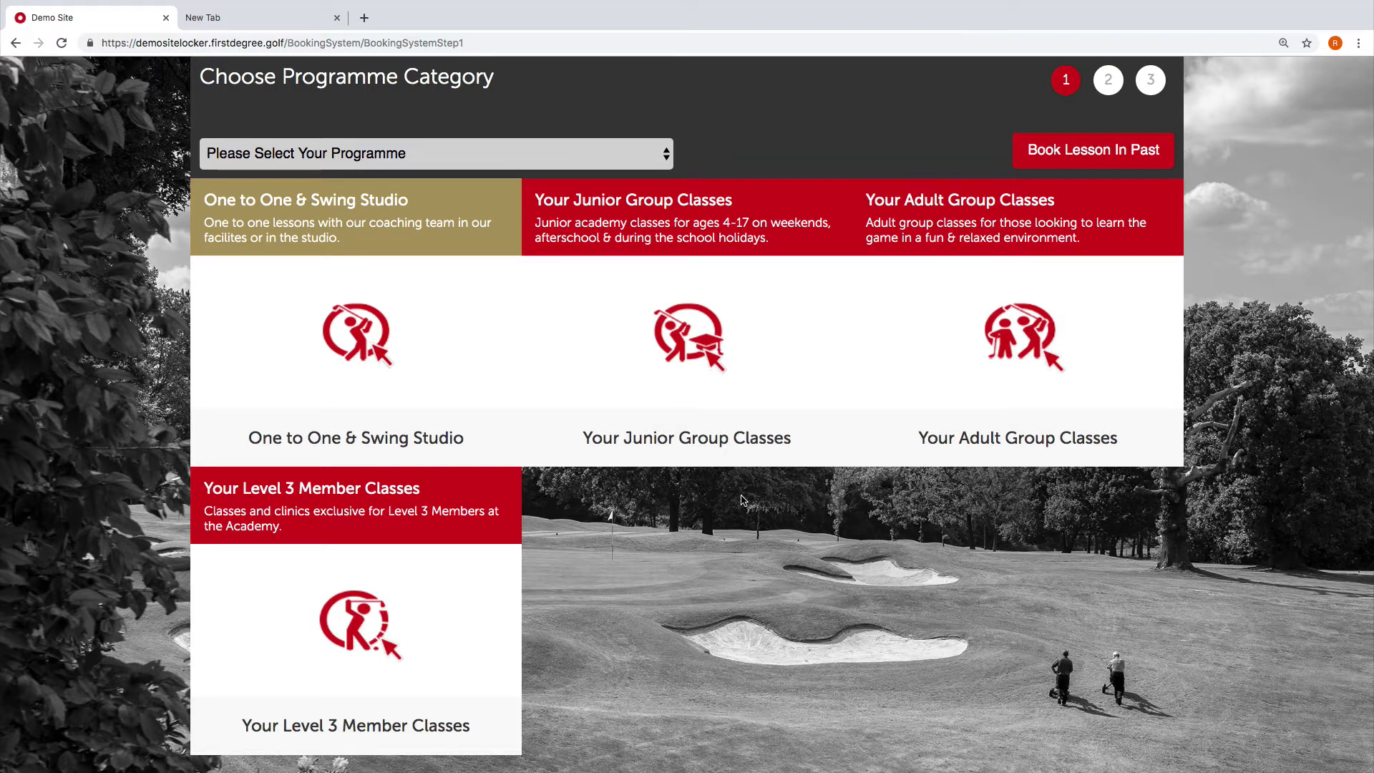
Step: Choose One to One & Swing Studio and book Friday 02/08 18:00 with Joe Bloggs (£30)
left_click(355, 333)
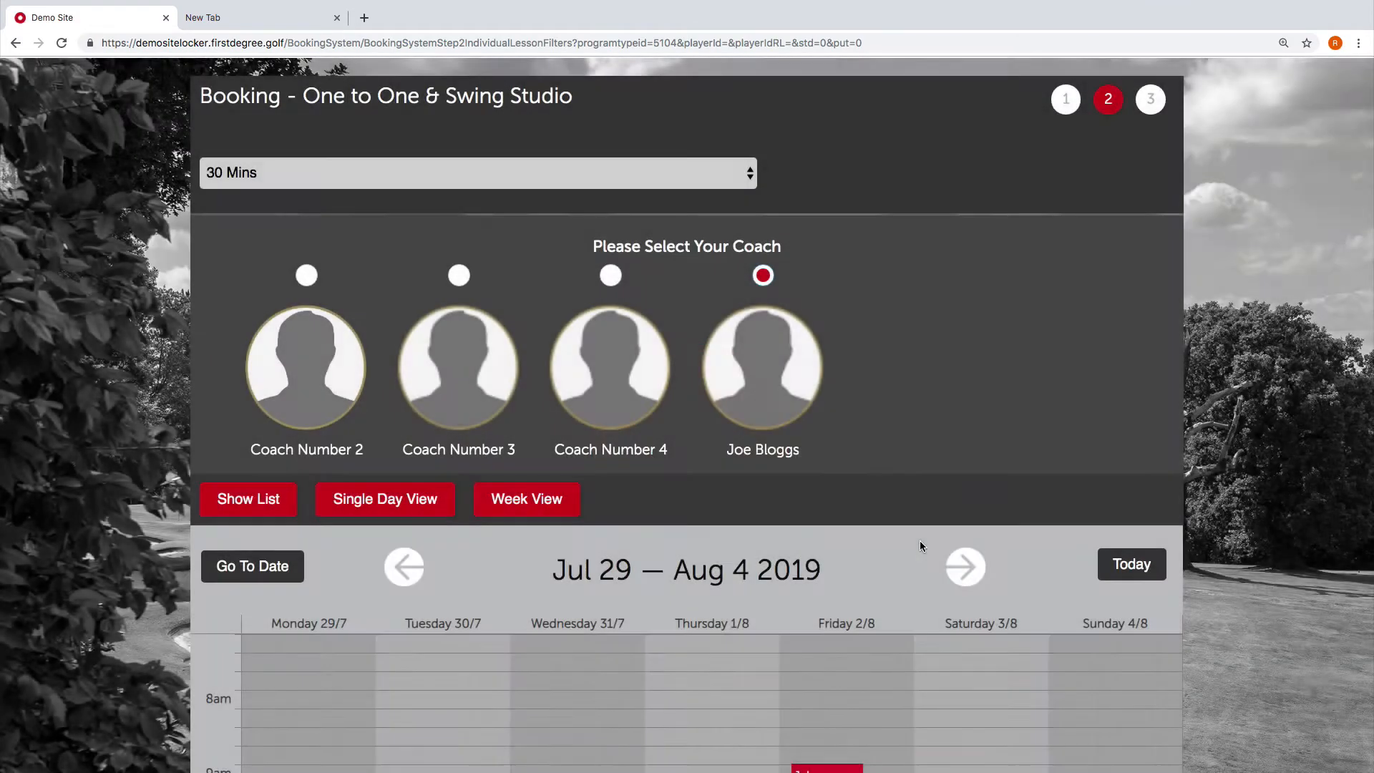
scroll("down", 3)
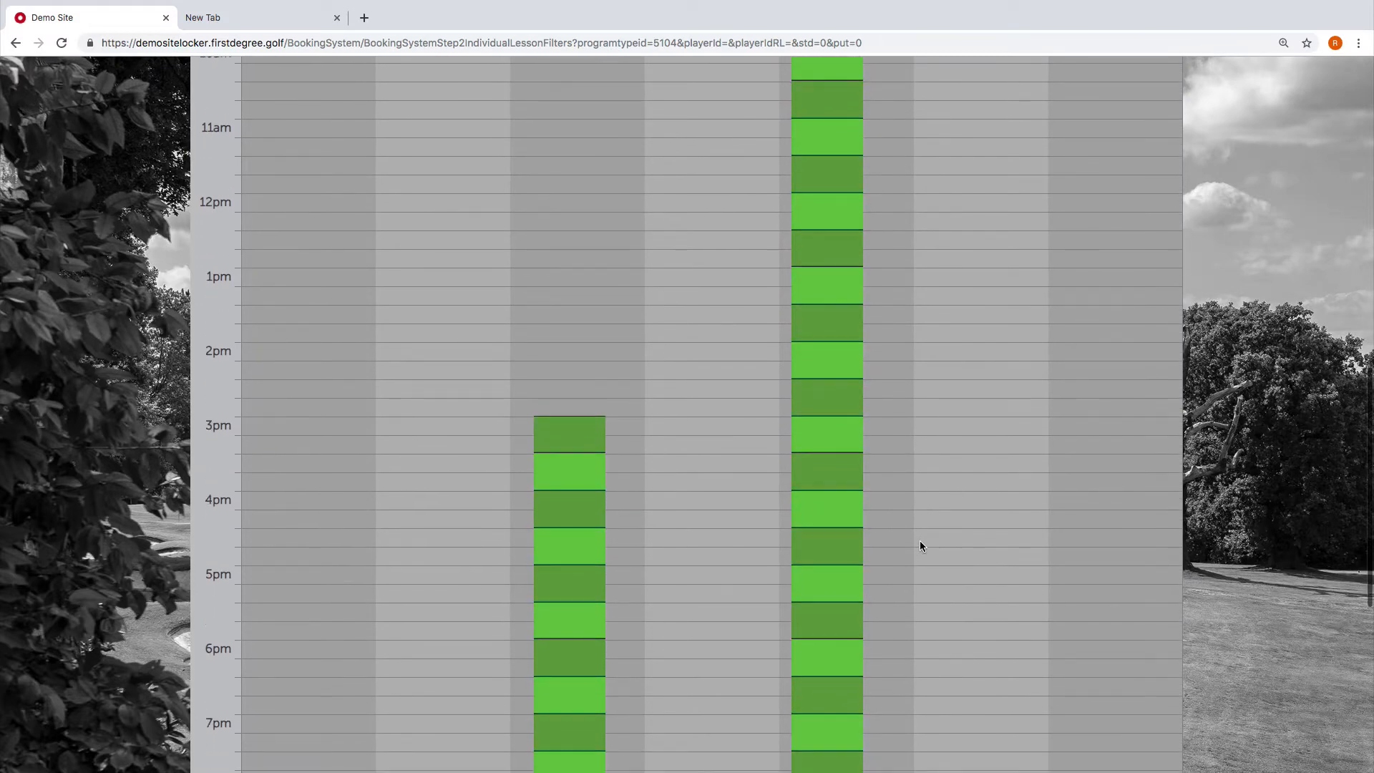
left_click(827, 618)
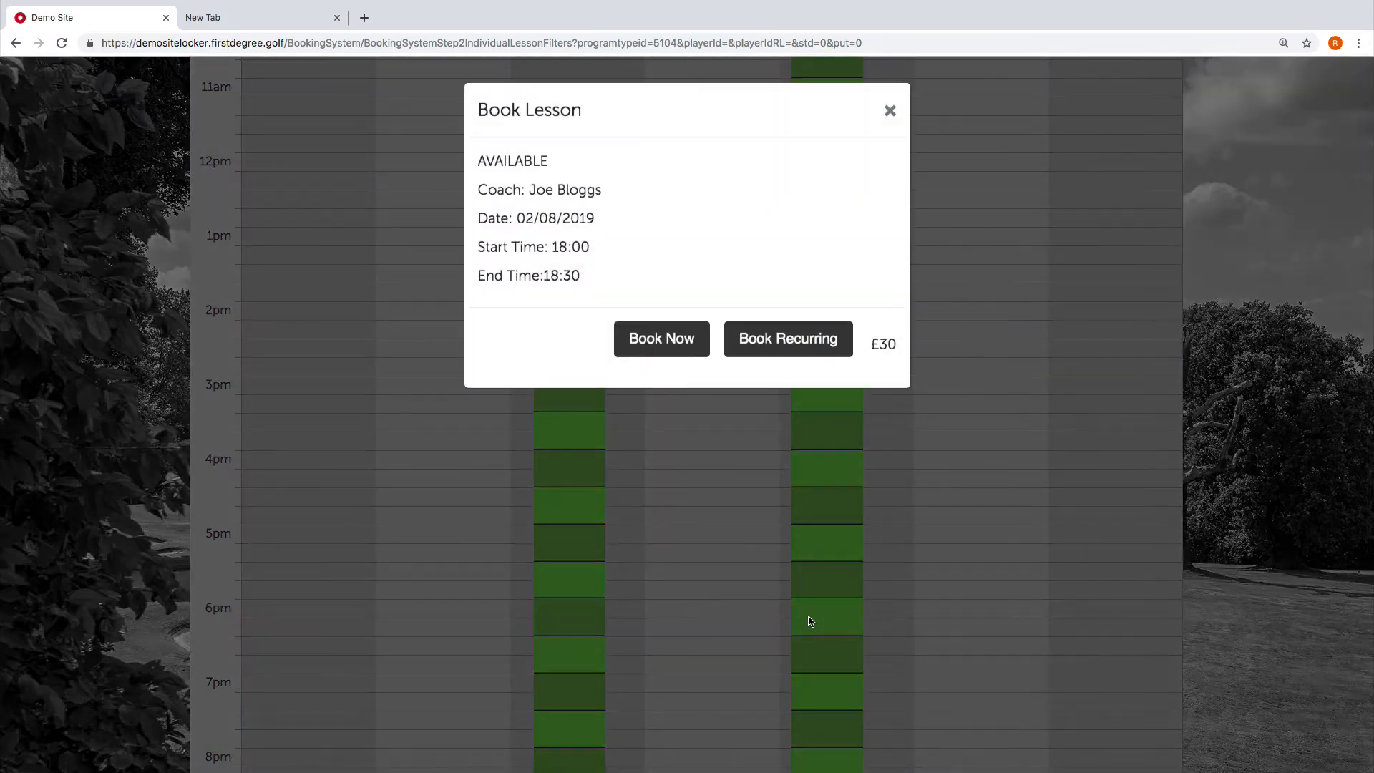
mouse_move(624, 286)
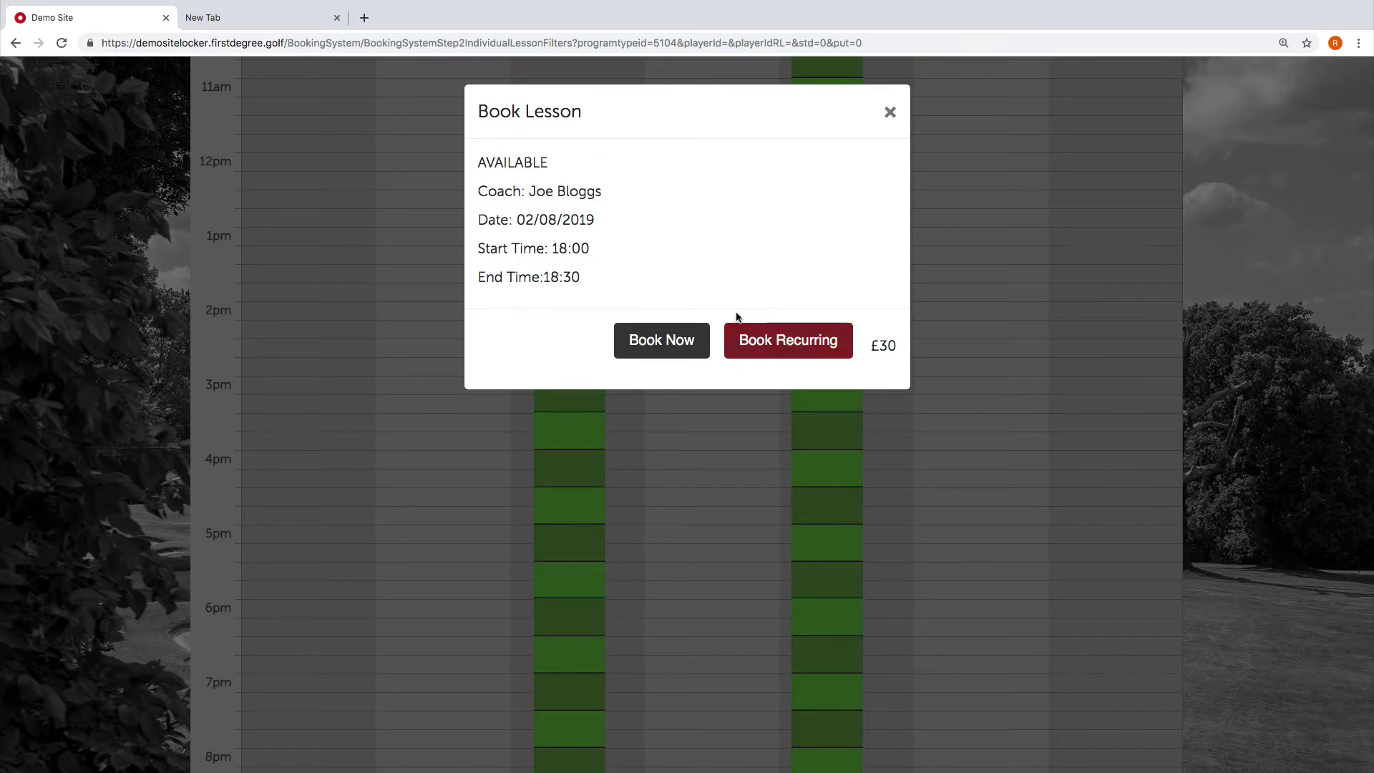
mouse_move(661, 340)
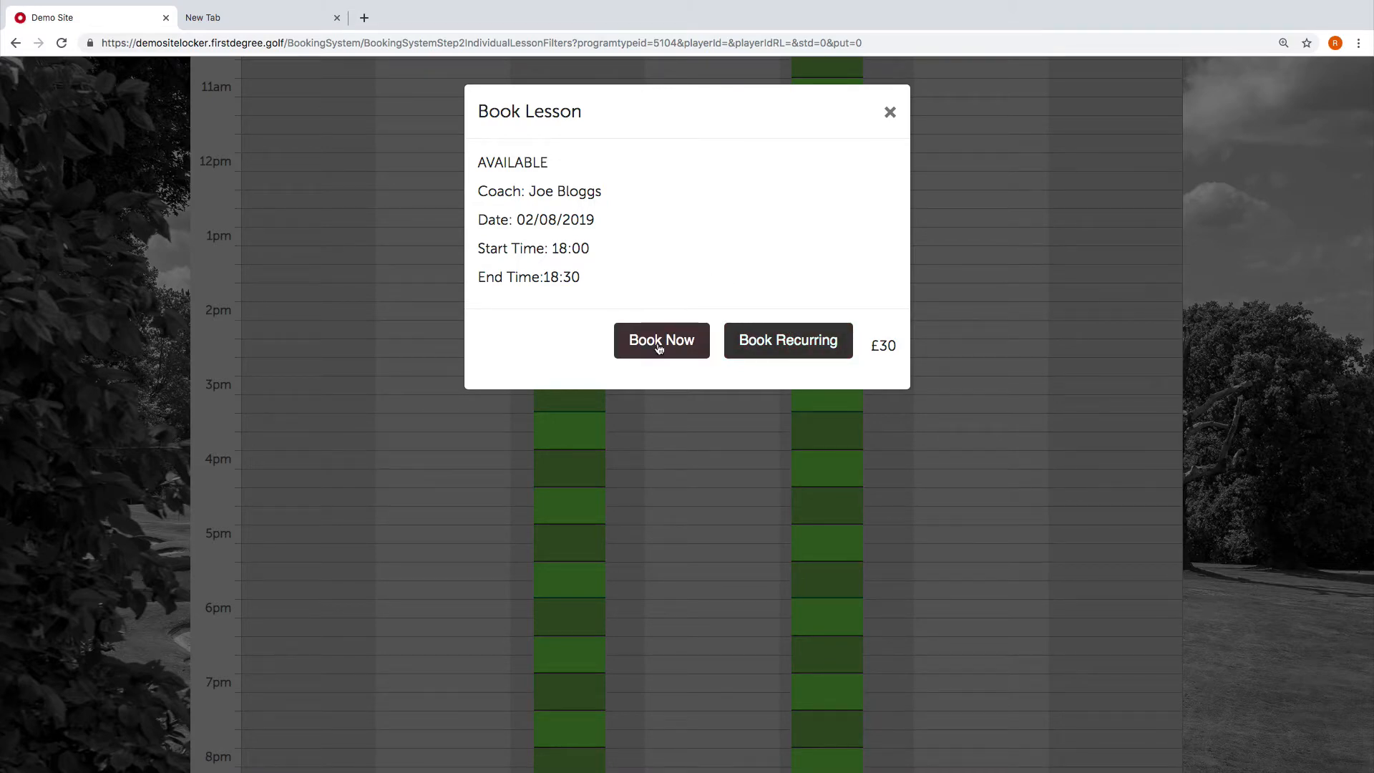
left_click(661, 340)
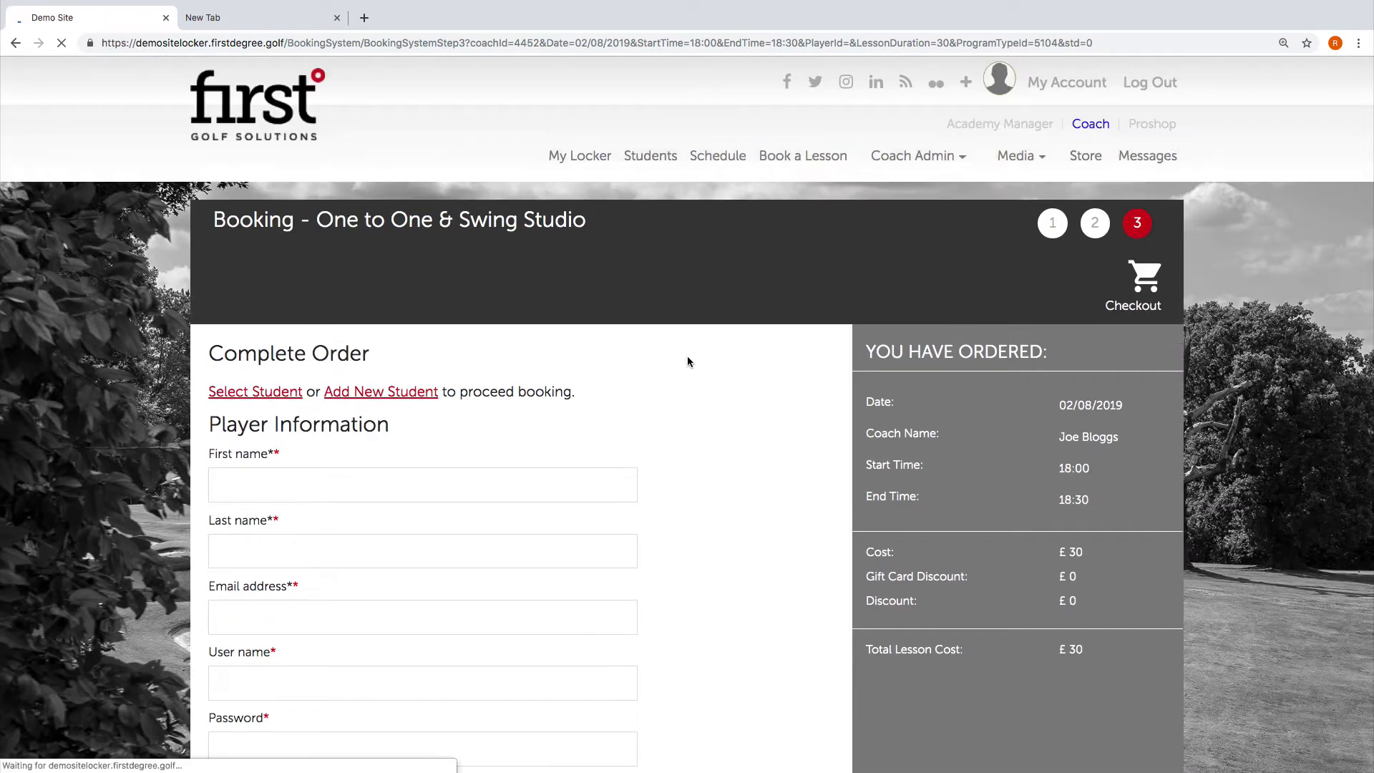
scroll("down", 3)
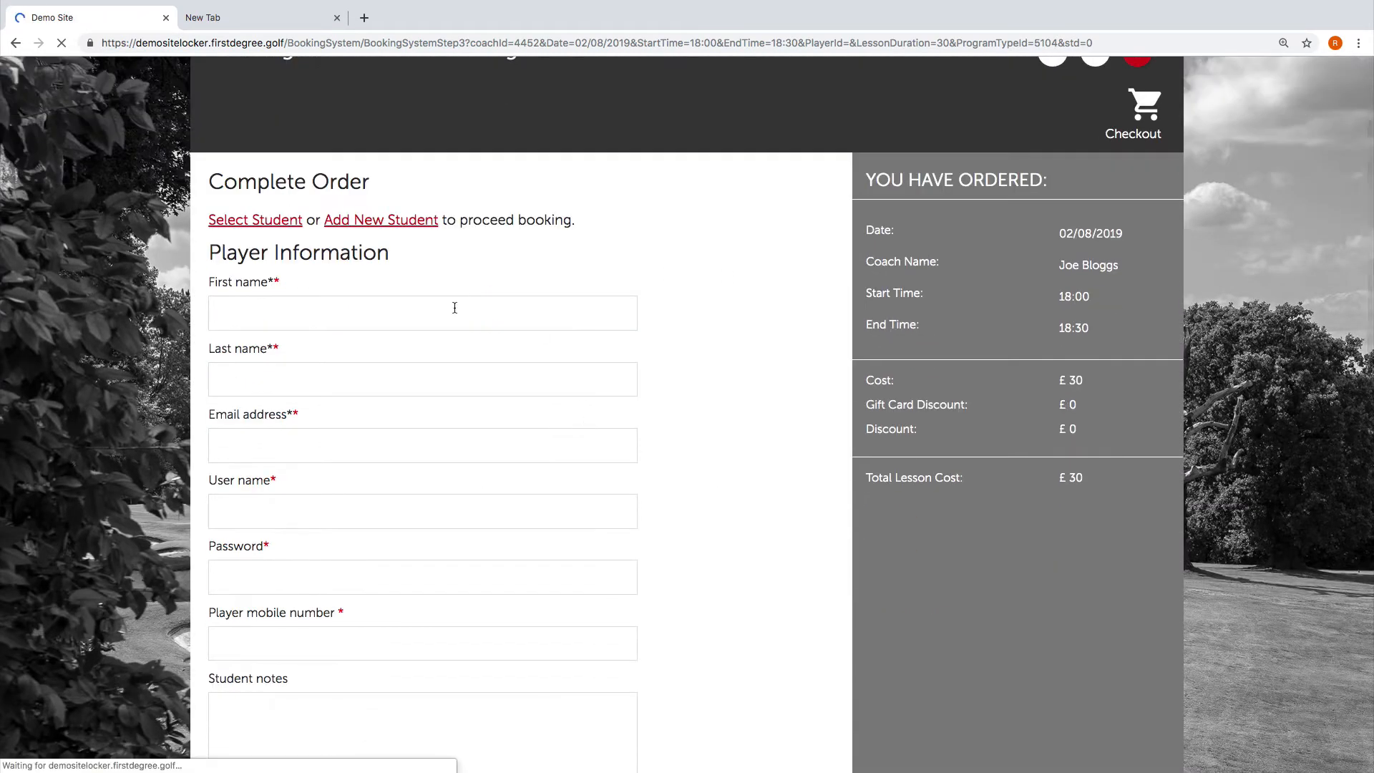
left_click(422, 312)
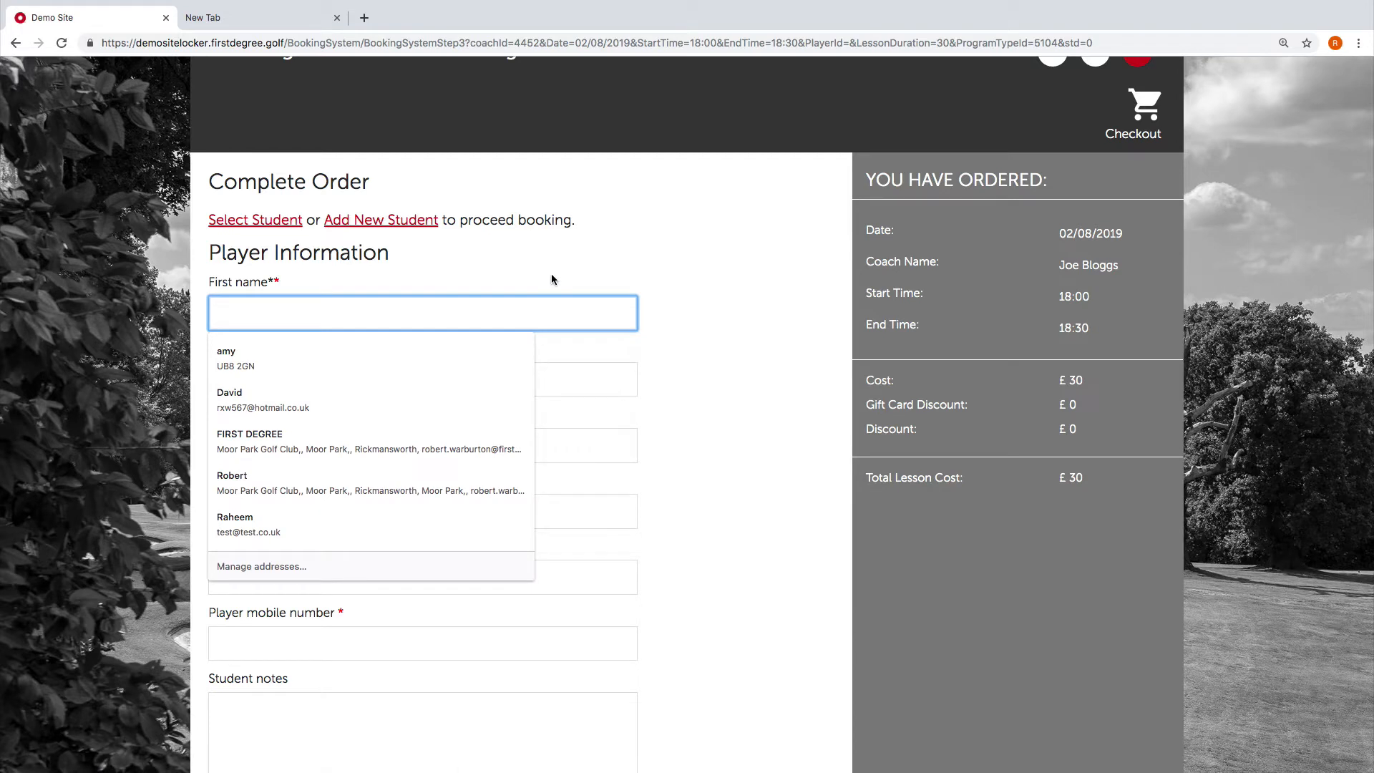
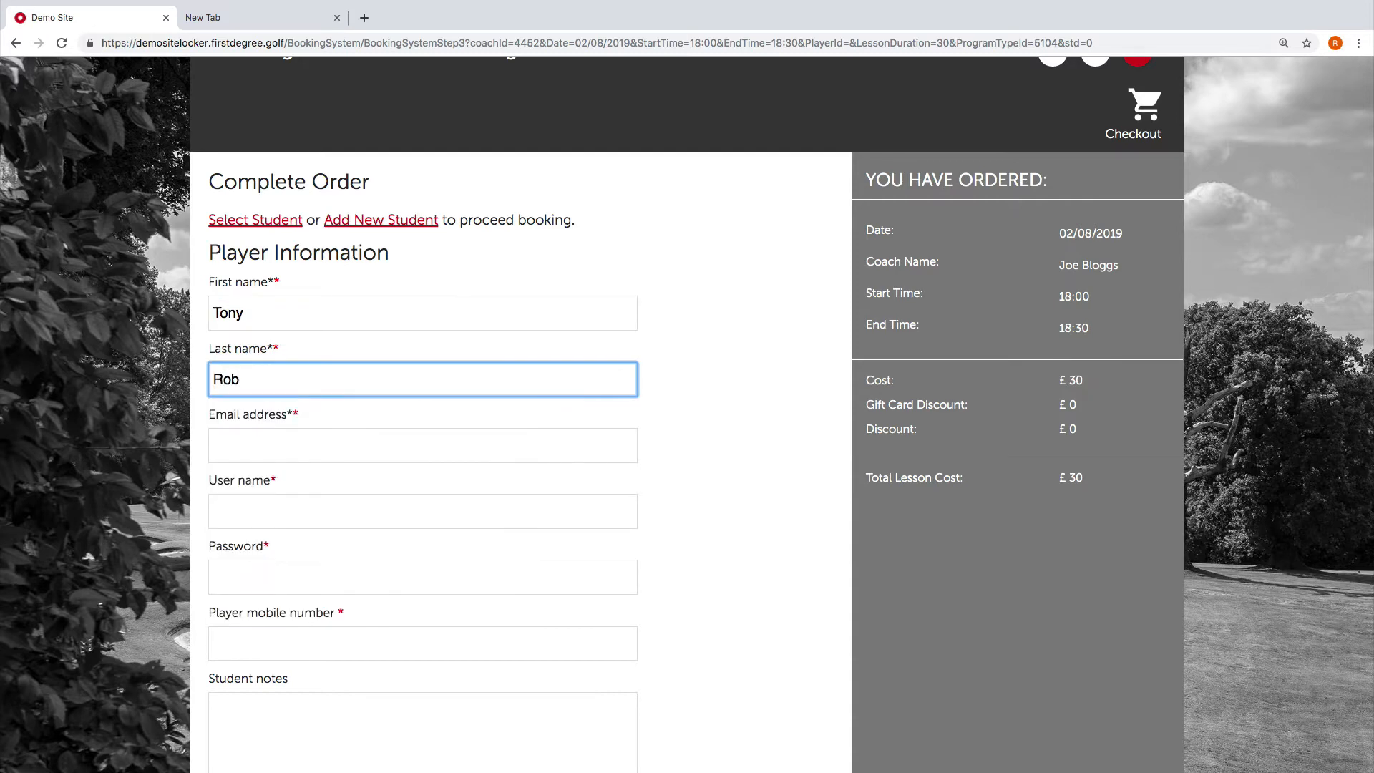
left_click(422, 446)
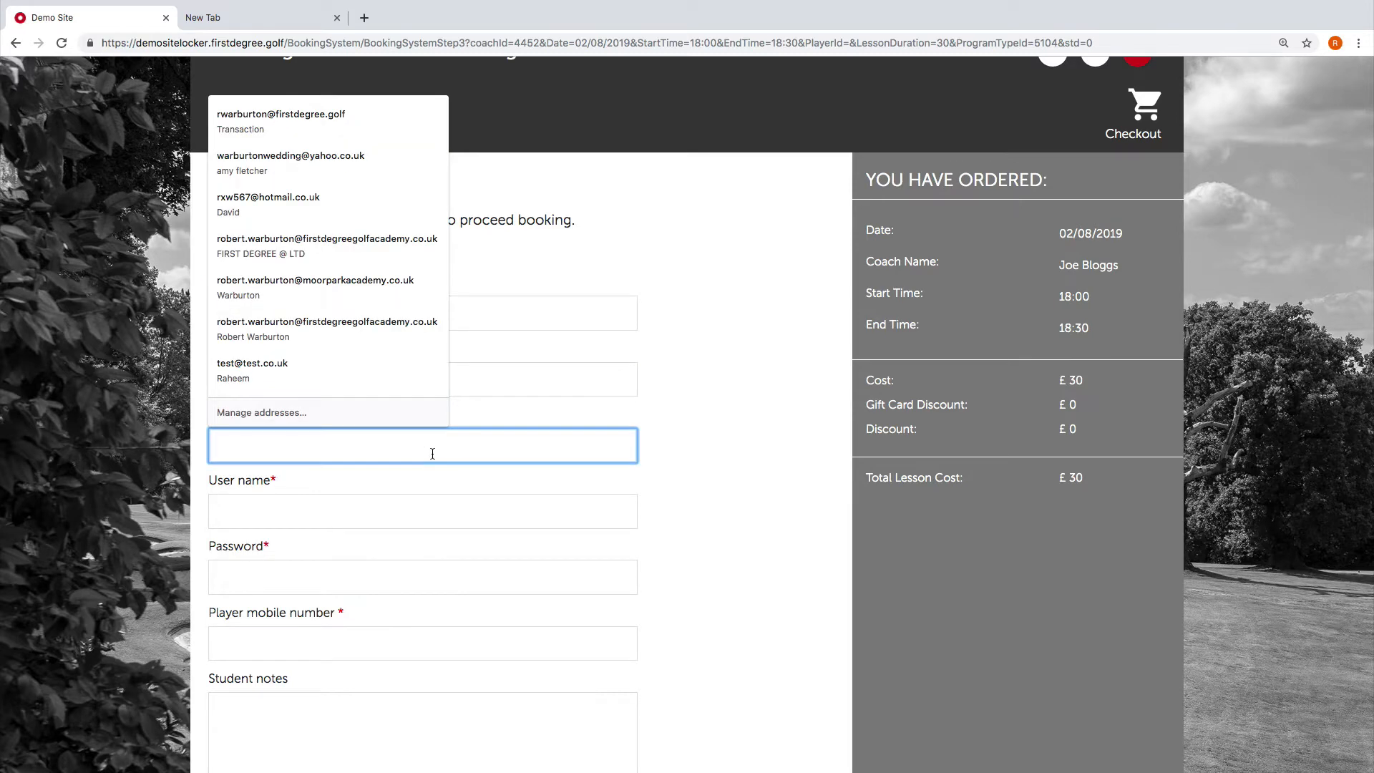
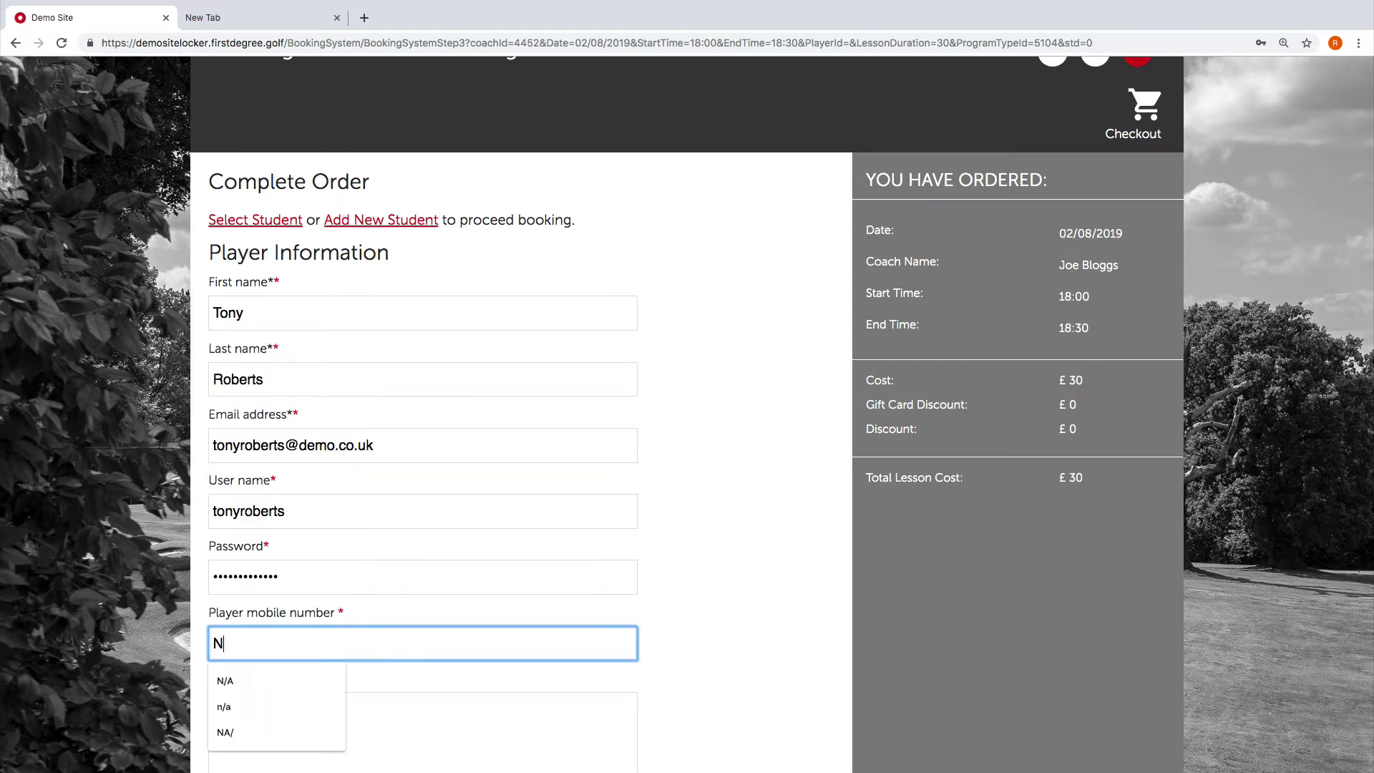
left_click(224, 680)
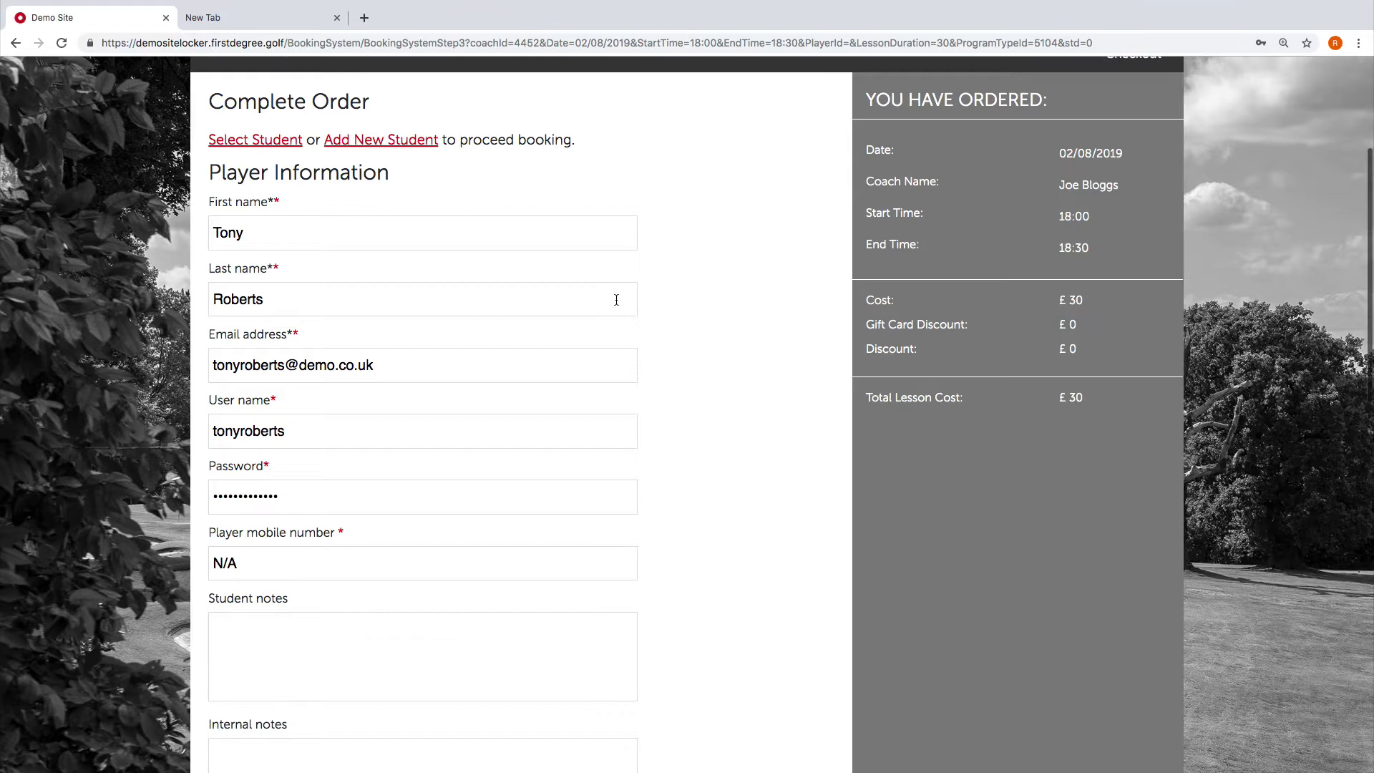
scroll("down", 3)
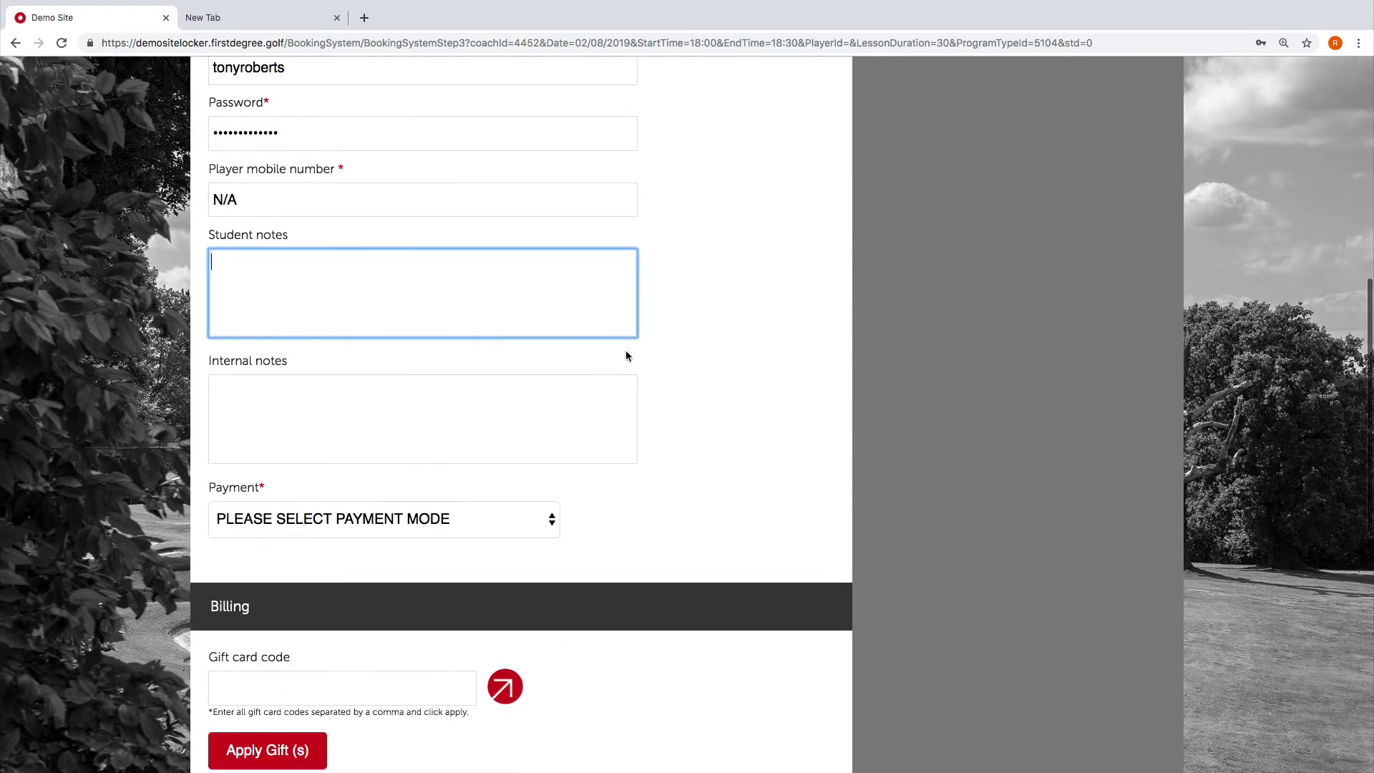
Step: Select Pay At Academy as the order form's payment mode
left_click(383, 519)
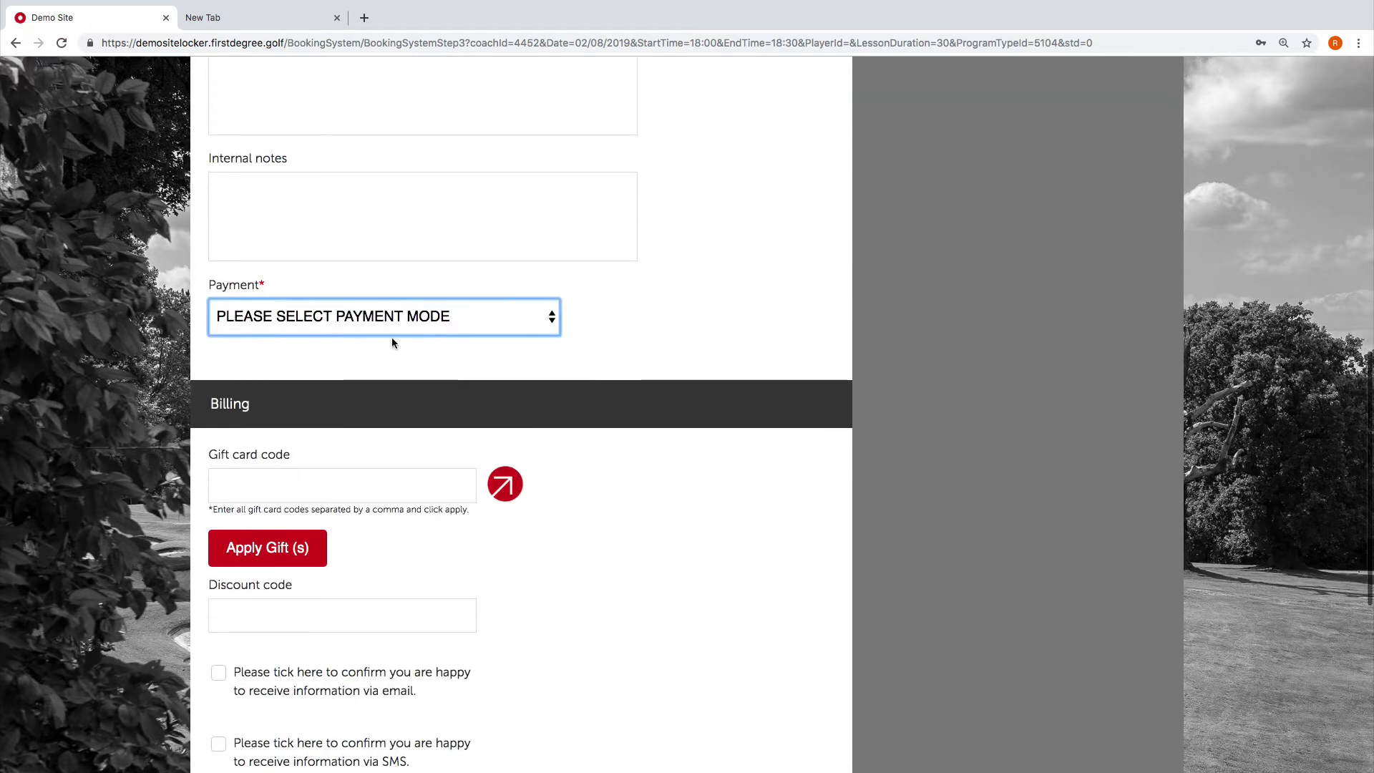
left_click(383, 316)
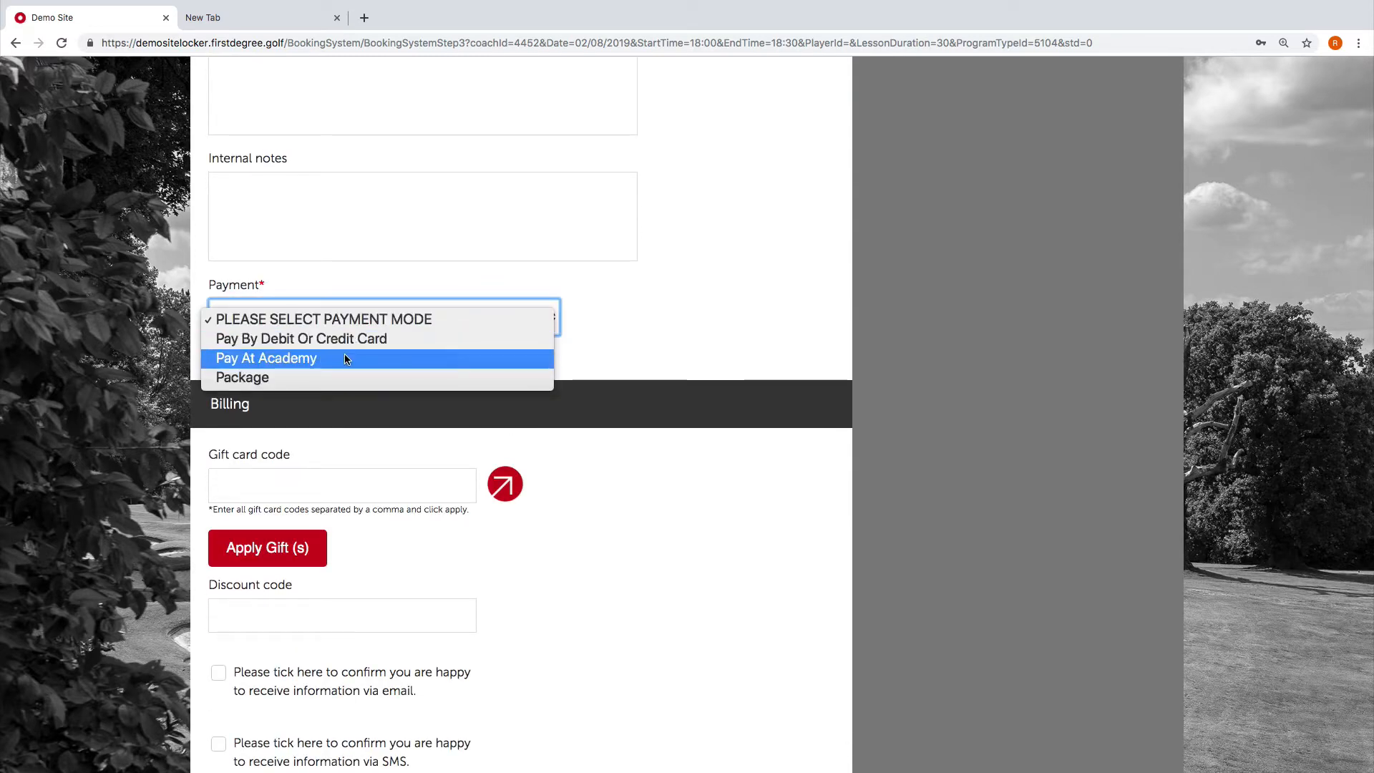
left_click(265, 358)
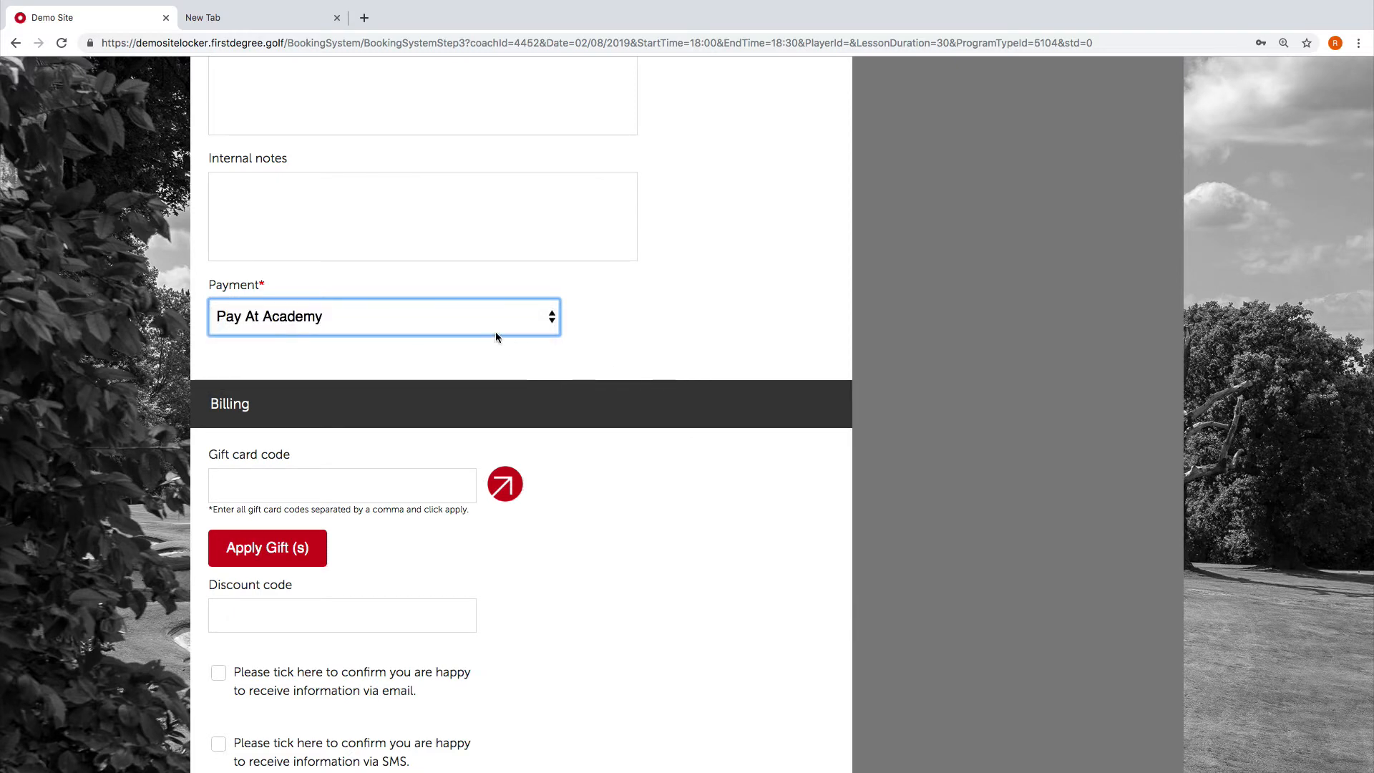
left_click(383, 317)
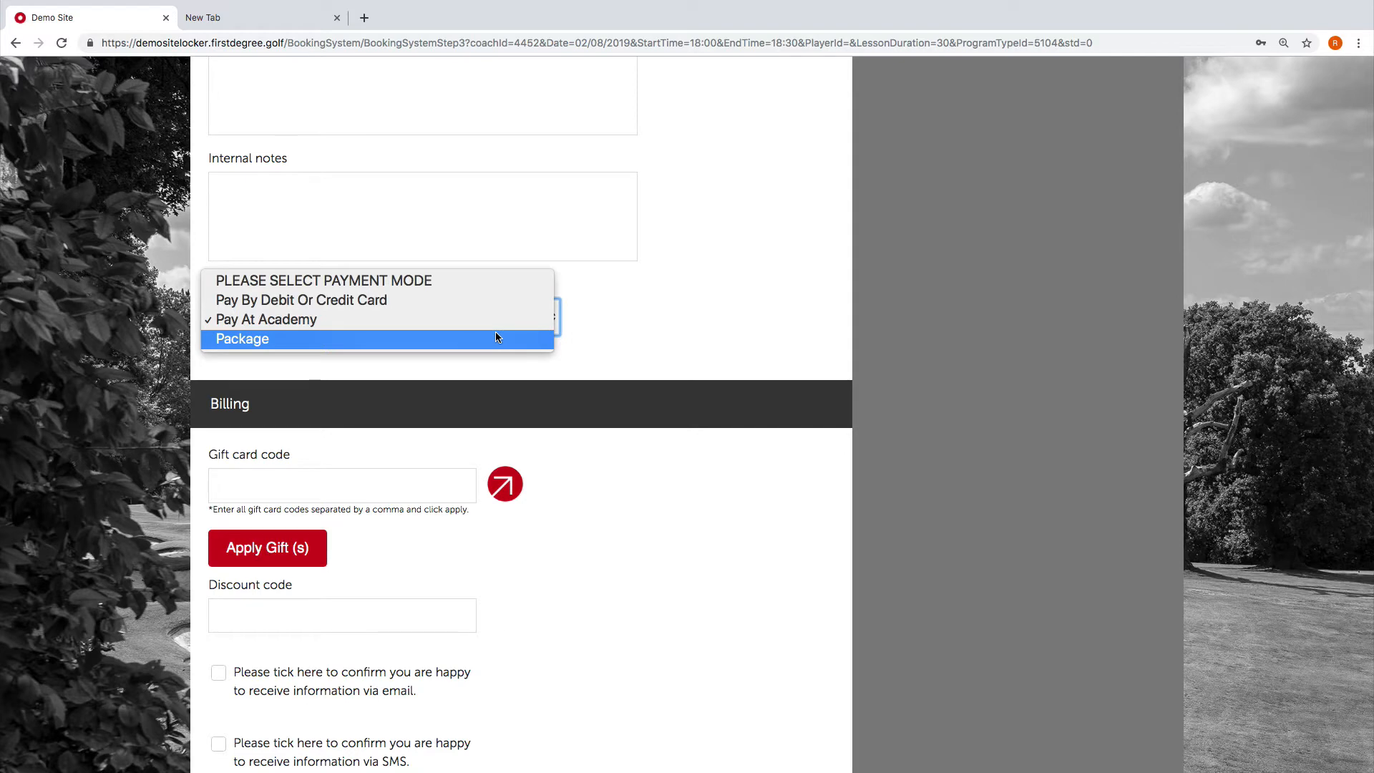
left_click(272, 319)
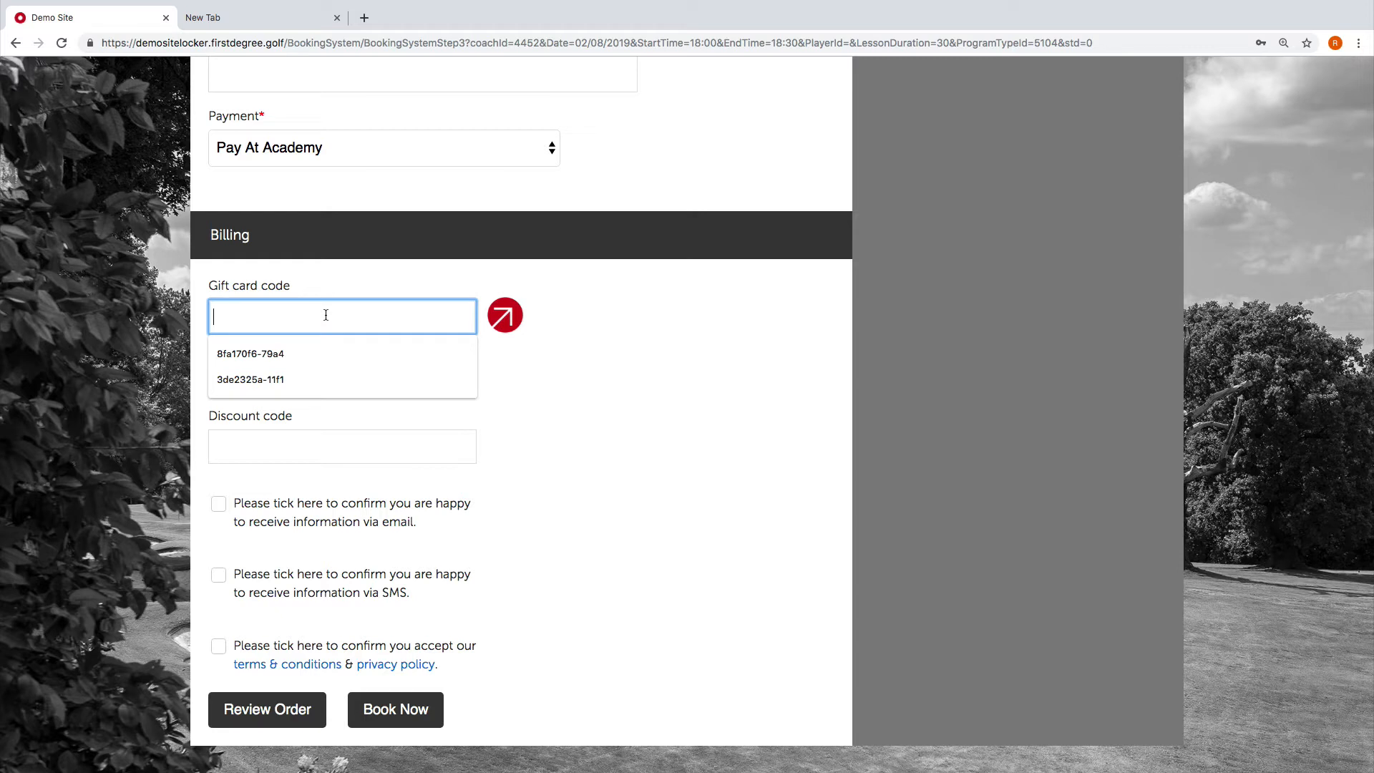
left_click(602, 336)
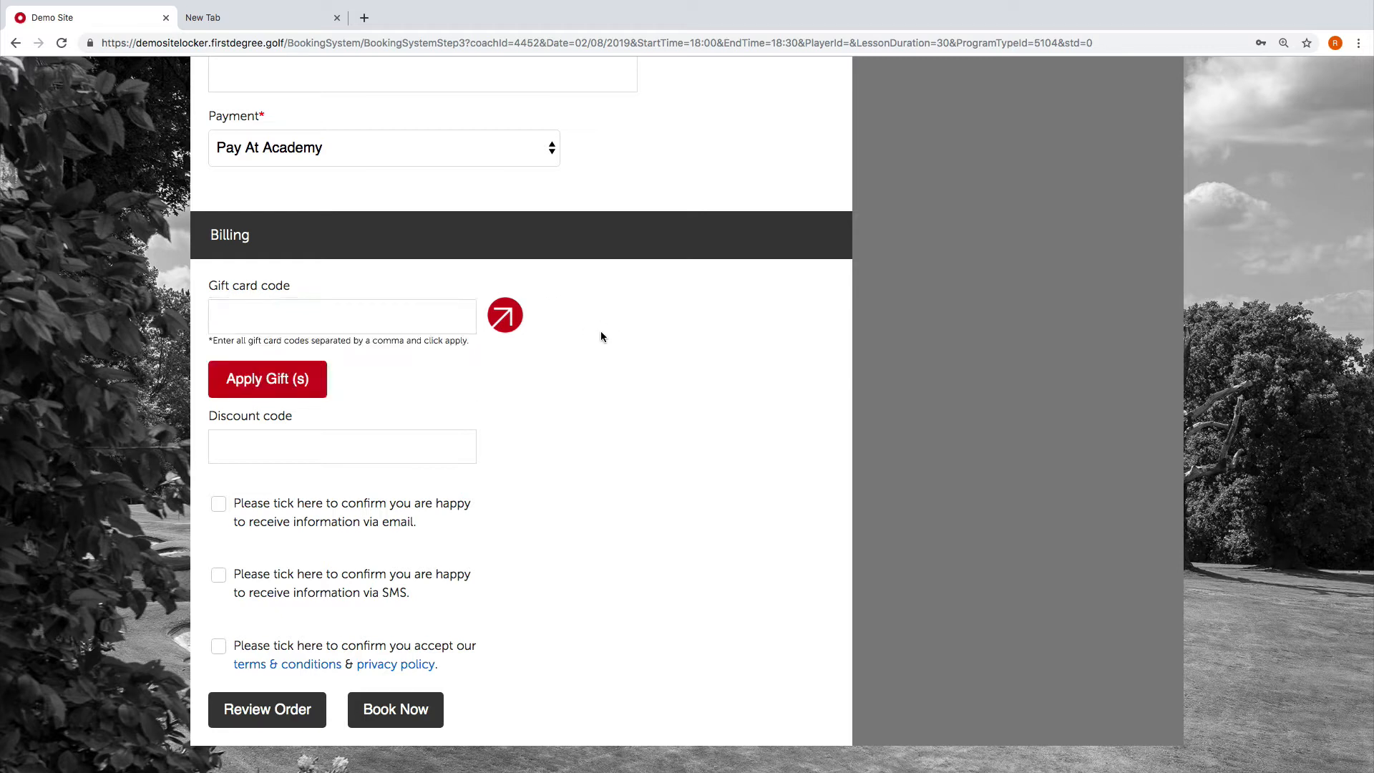
mouse_move(406, 371)
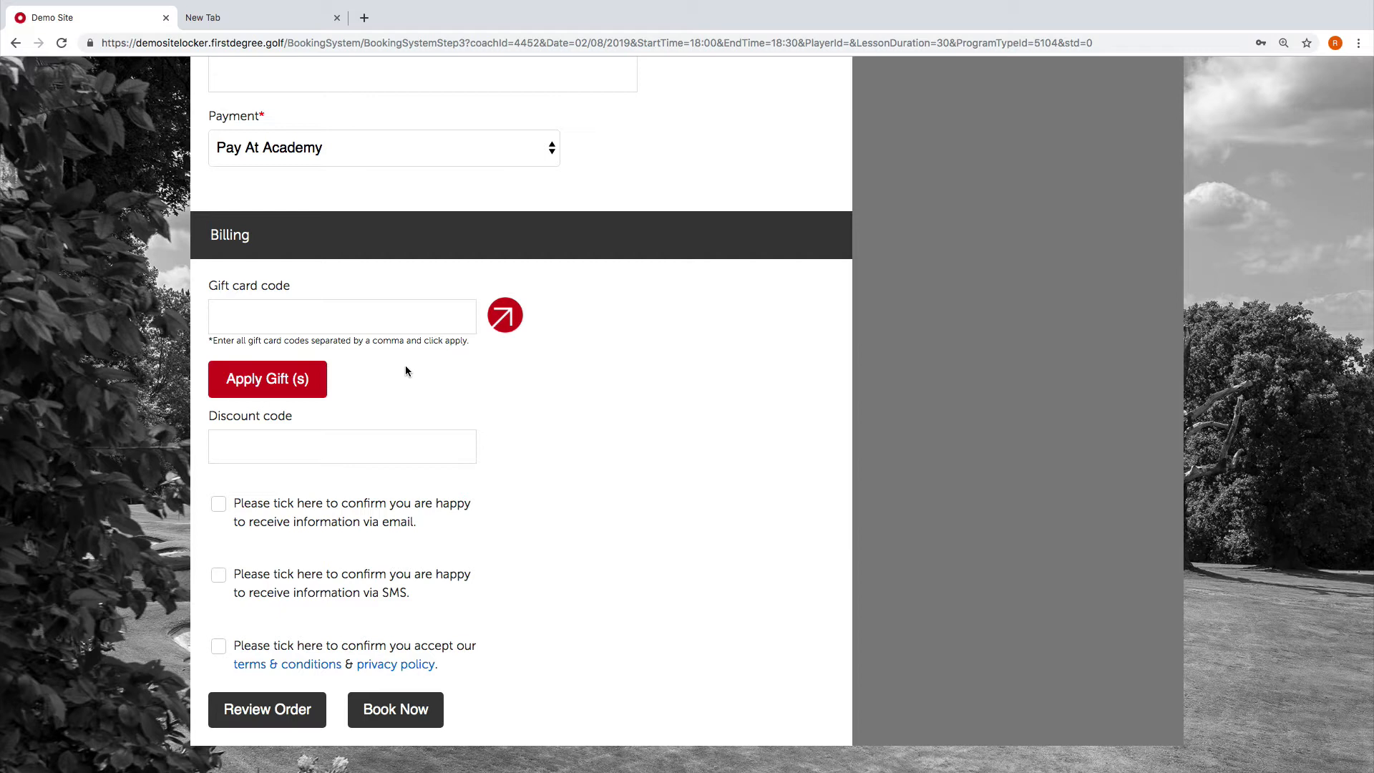
left_click(342, 316)
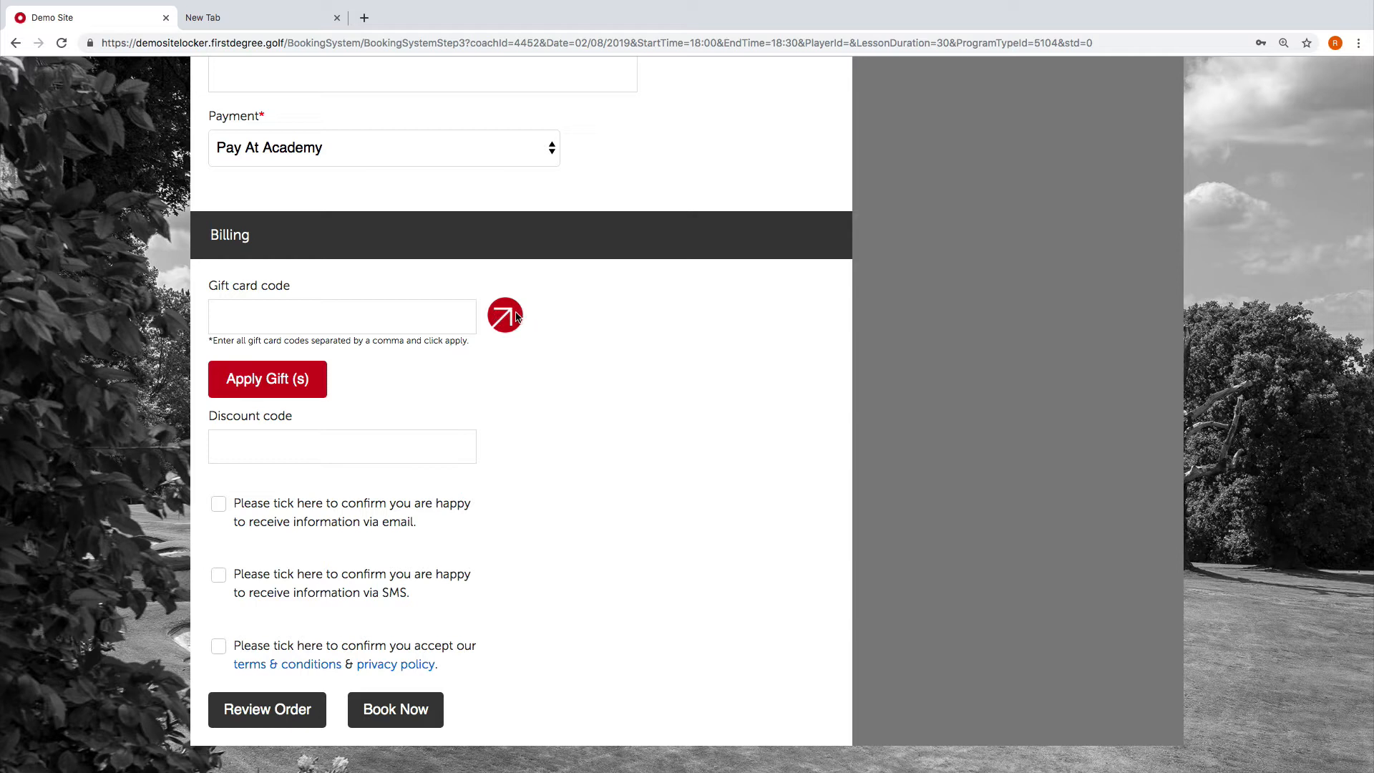
mouse_move(307, 379)
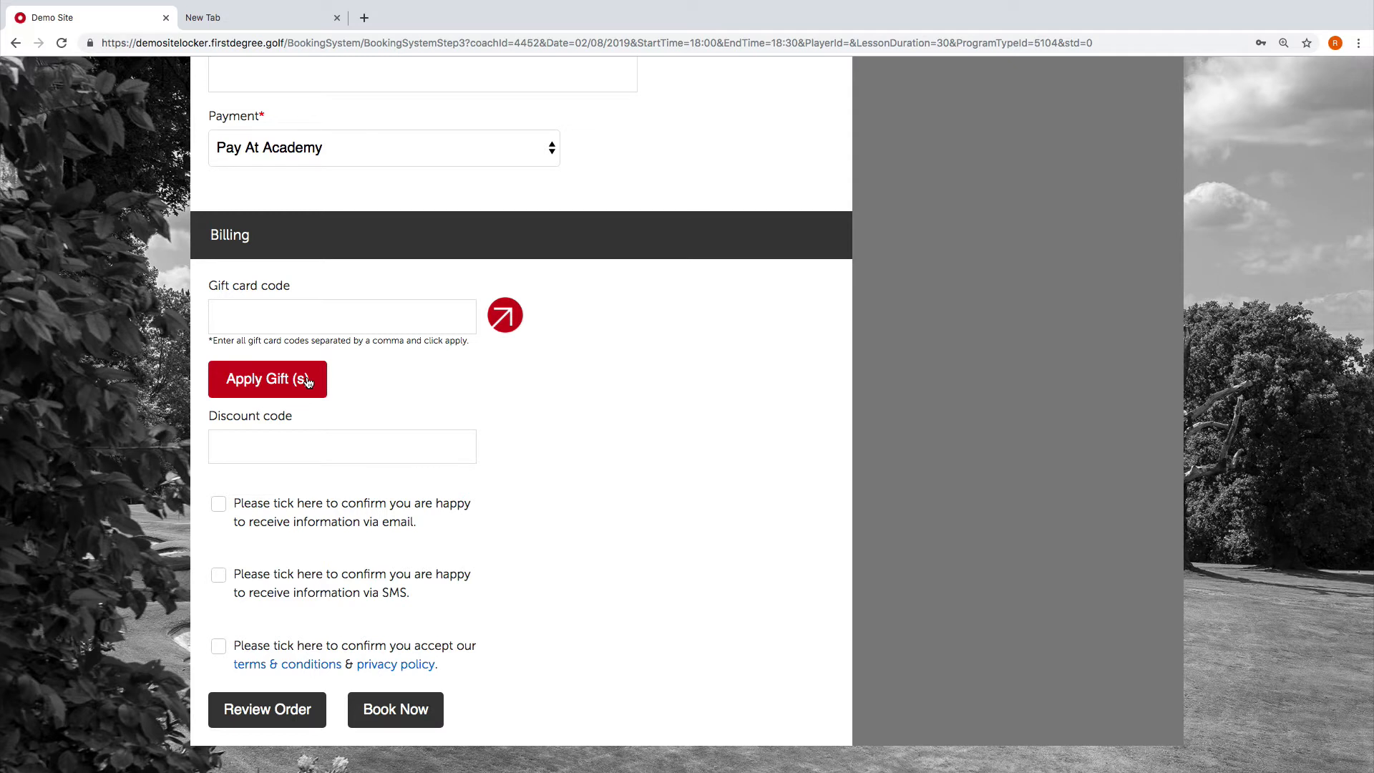
left_click(343, 316)
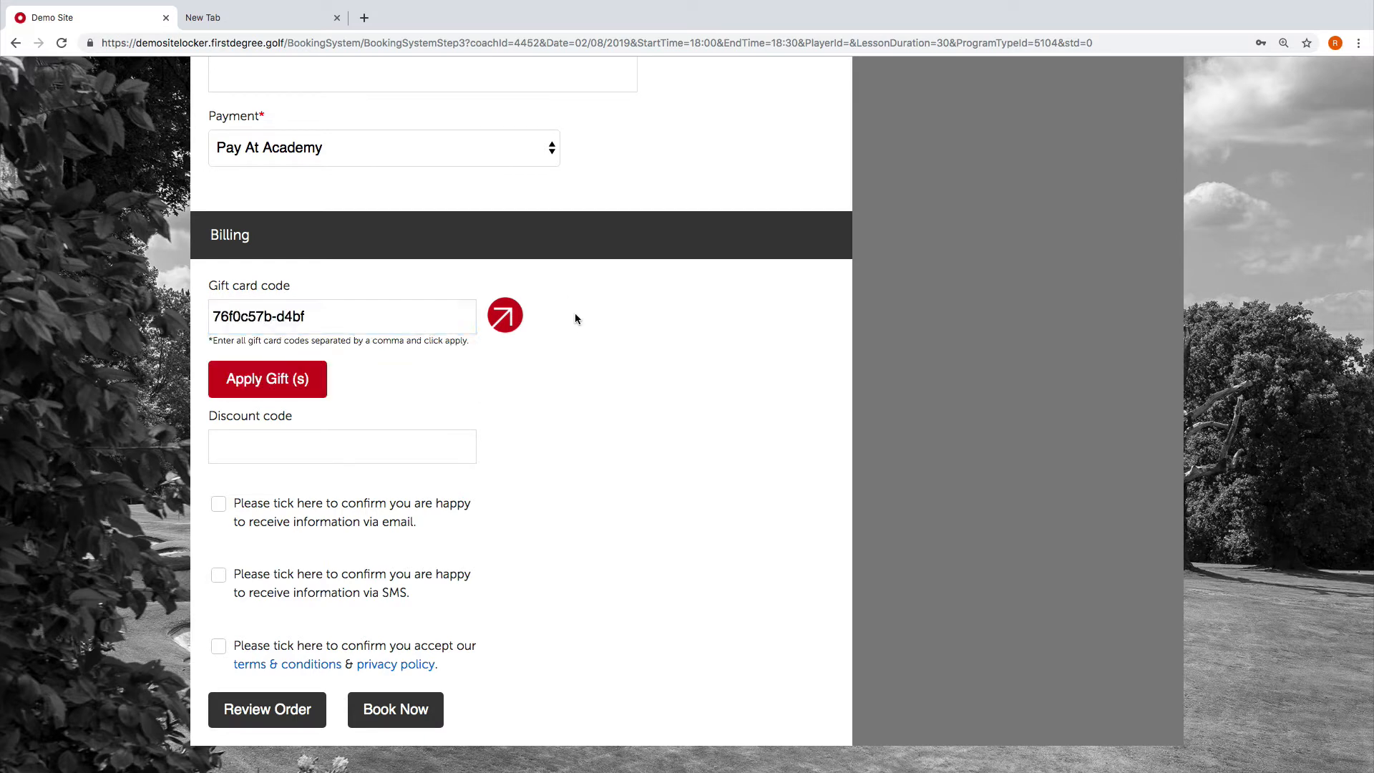
scroll("down", 3)
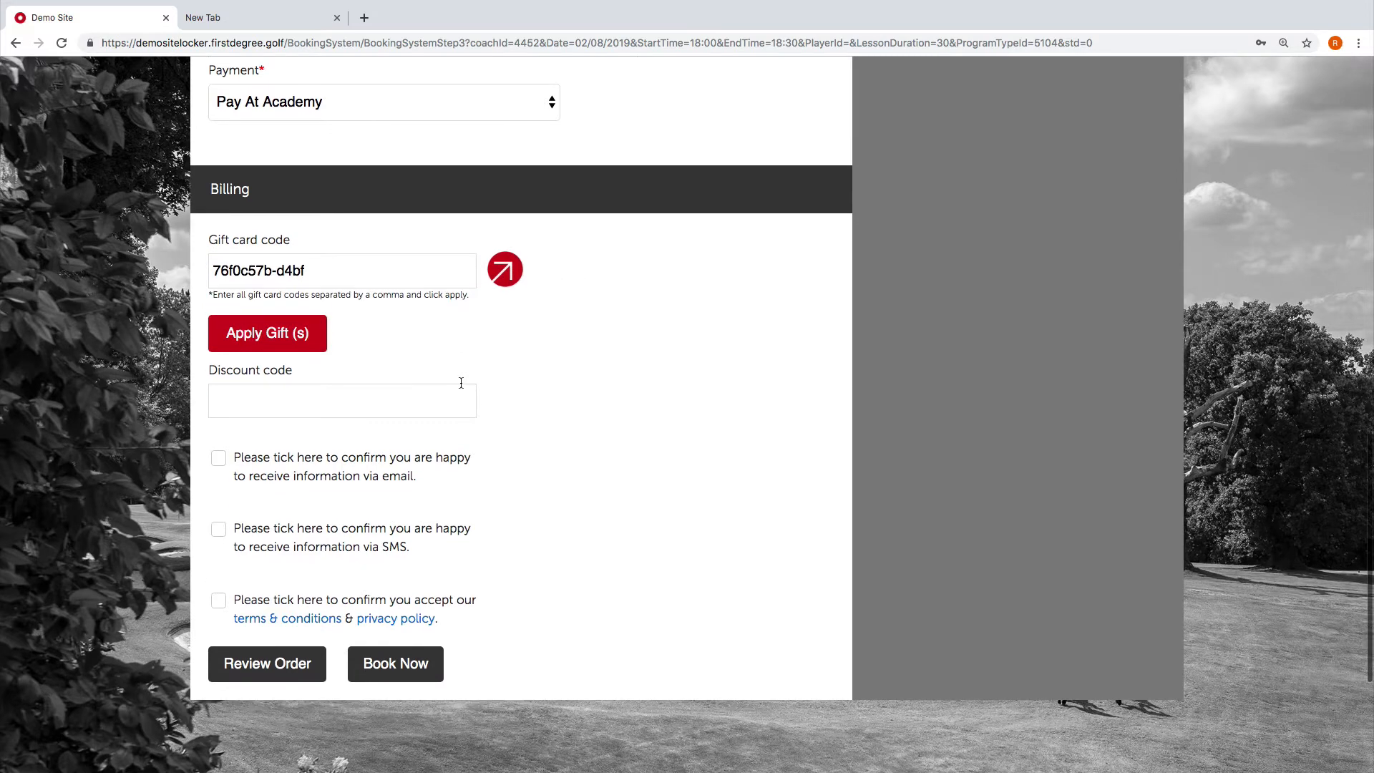
mouse_move(416, 367)
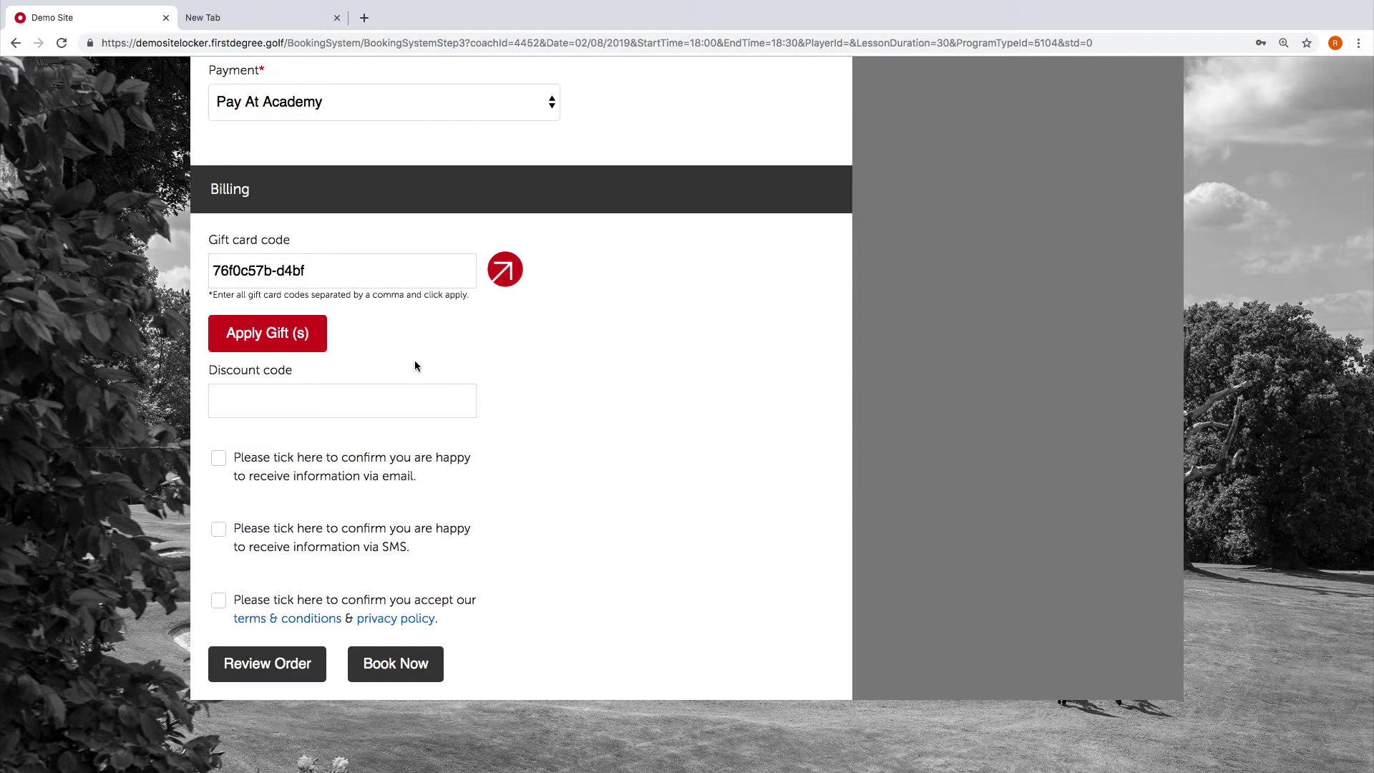
left_click(266, 333)
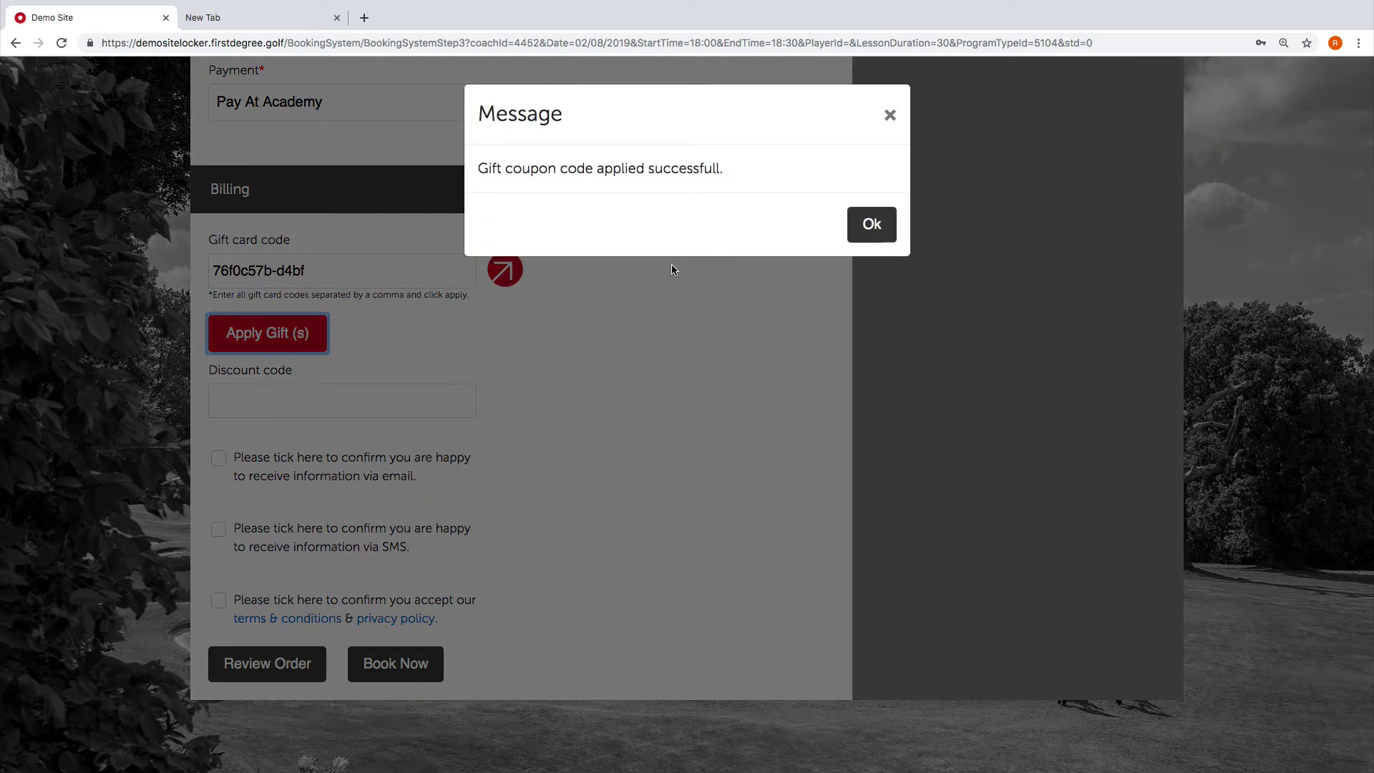
left_click(870, 224)
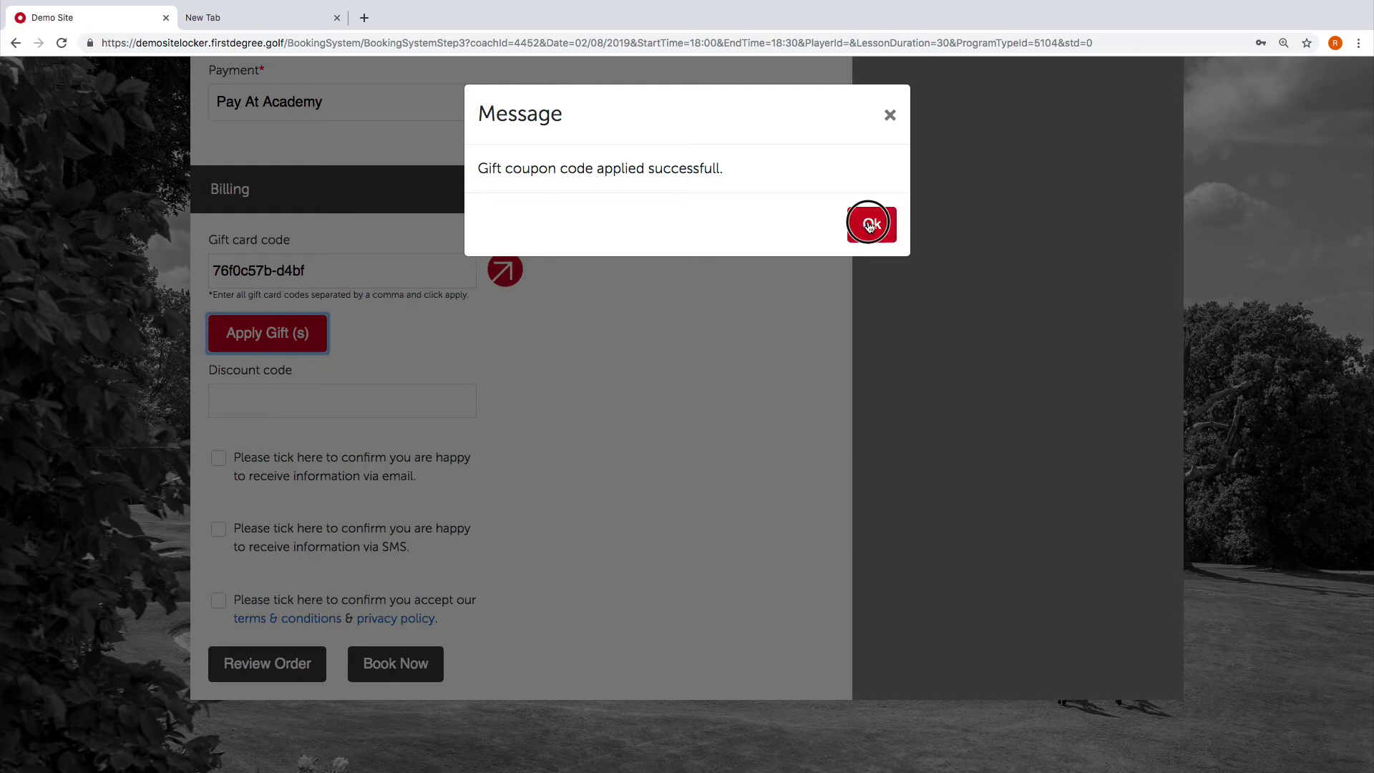
left_click(868, 223)
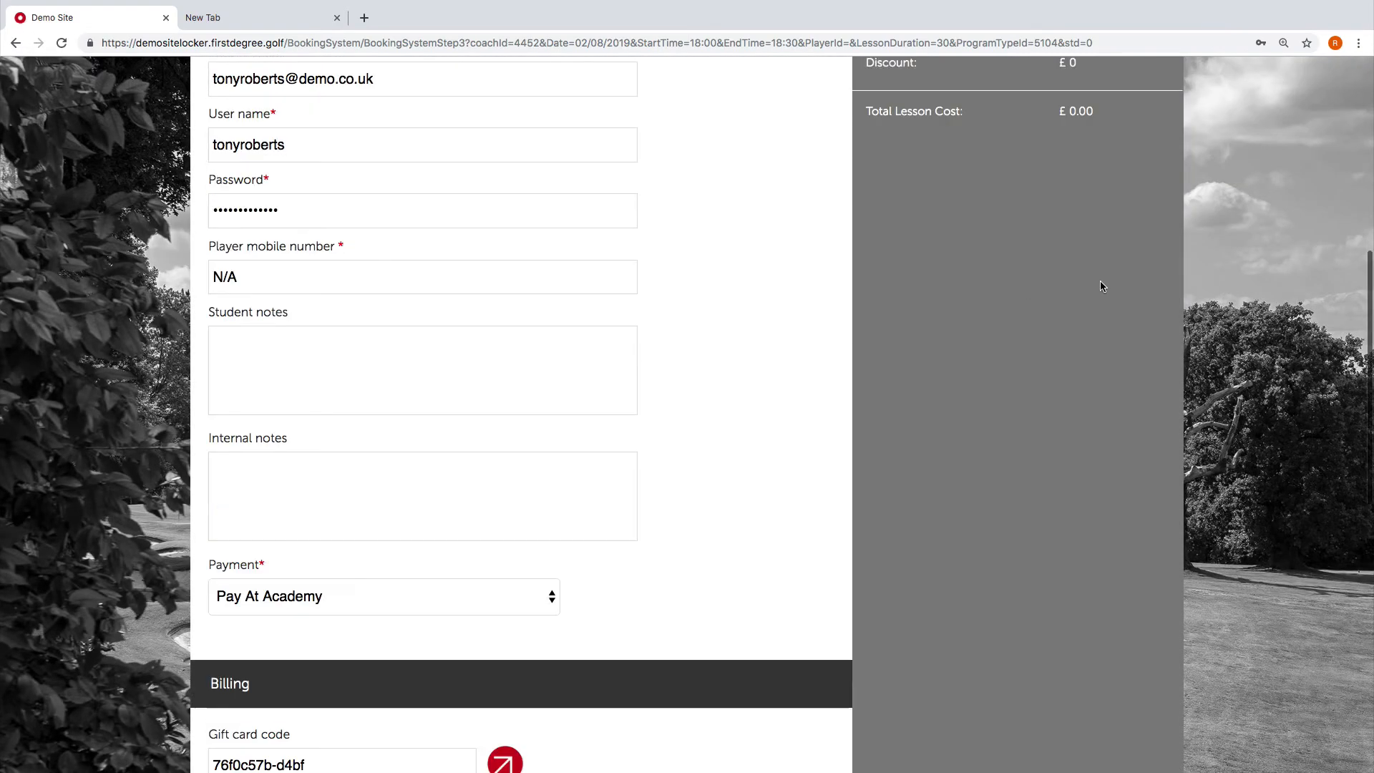
scroll("up", 3)
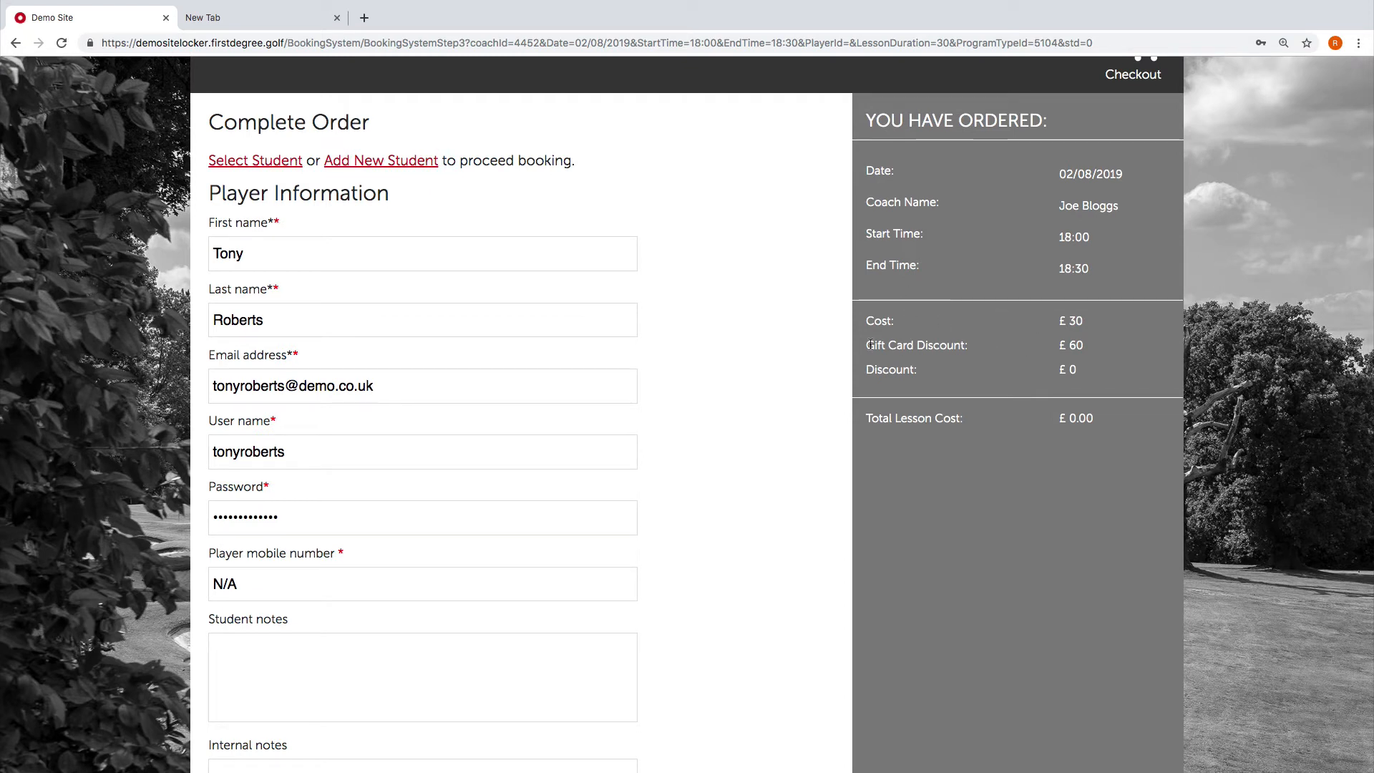
mouse_move(1087, 346)
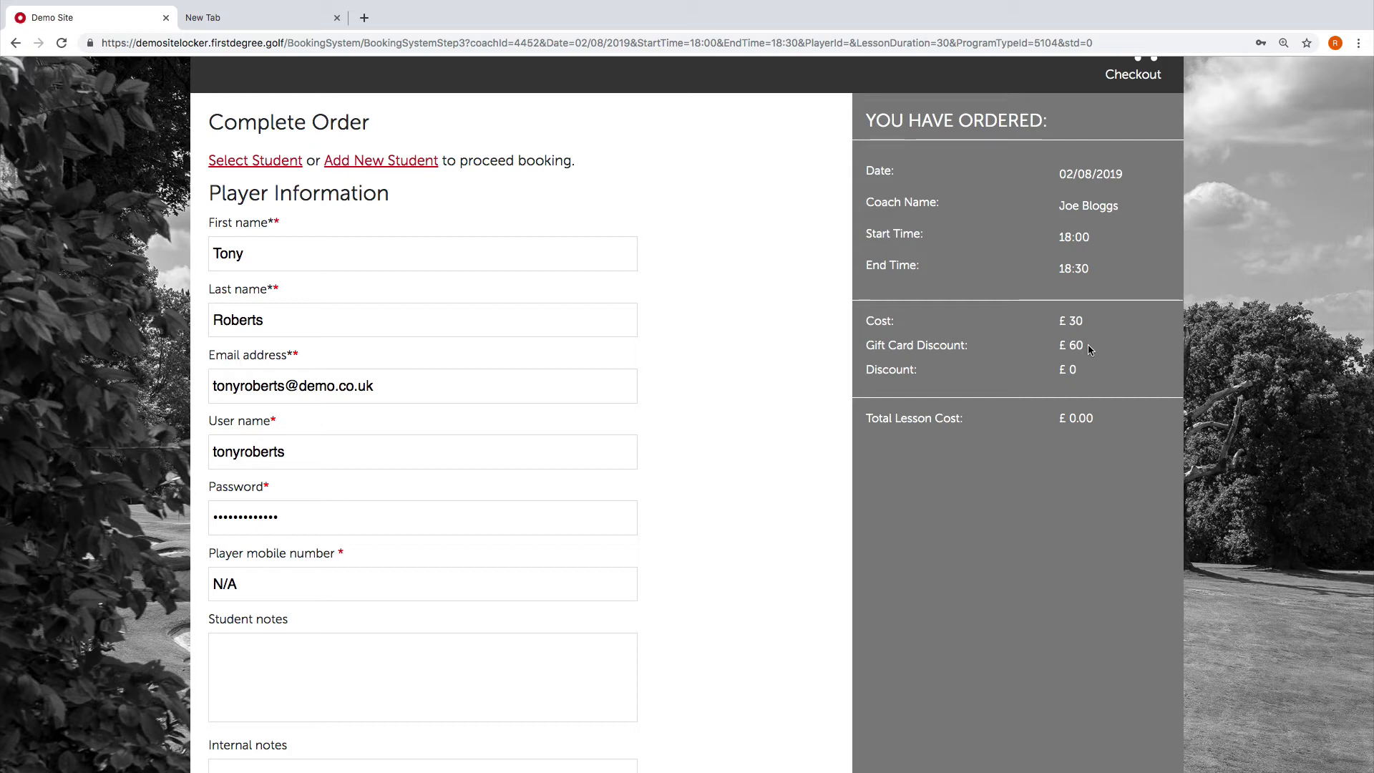
mouse_move(1018, 428)
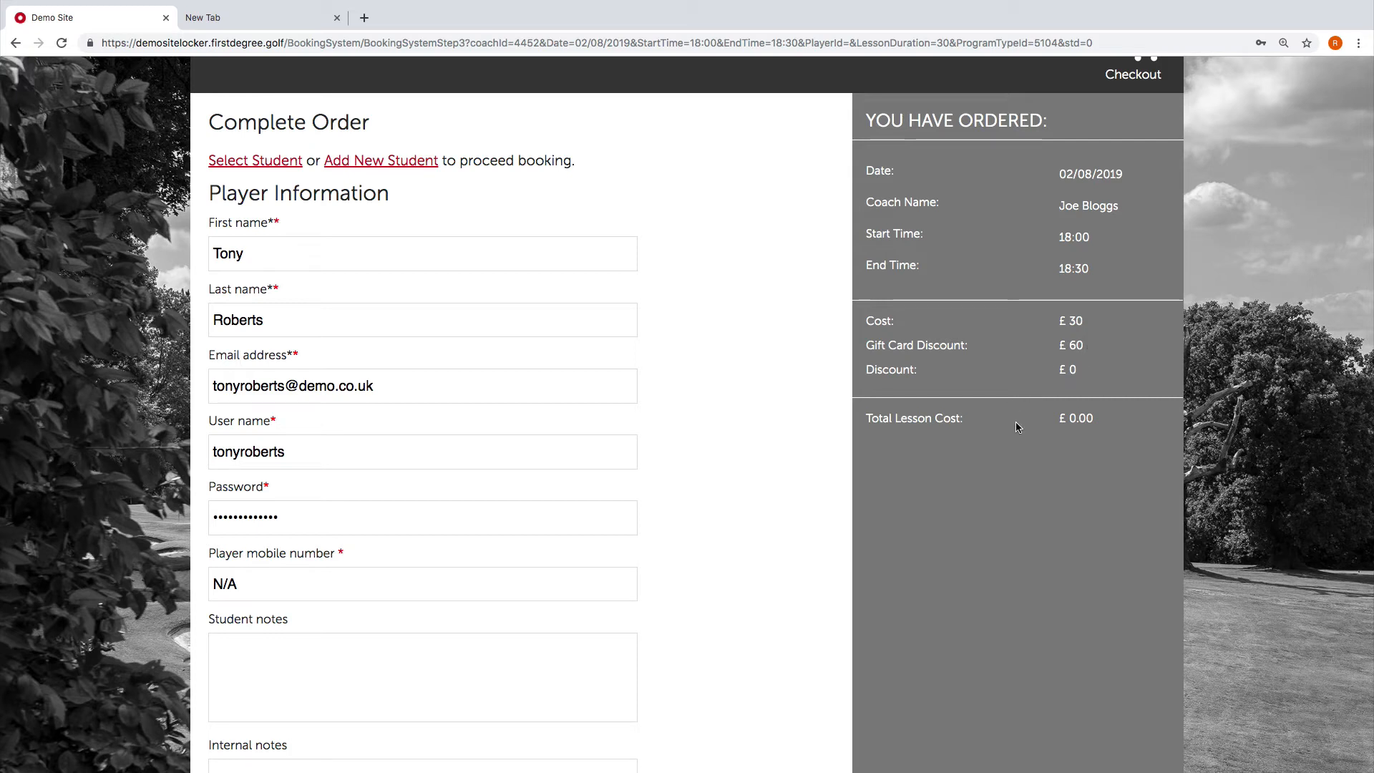
mouse_move(1057, 364)
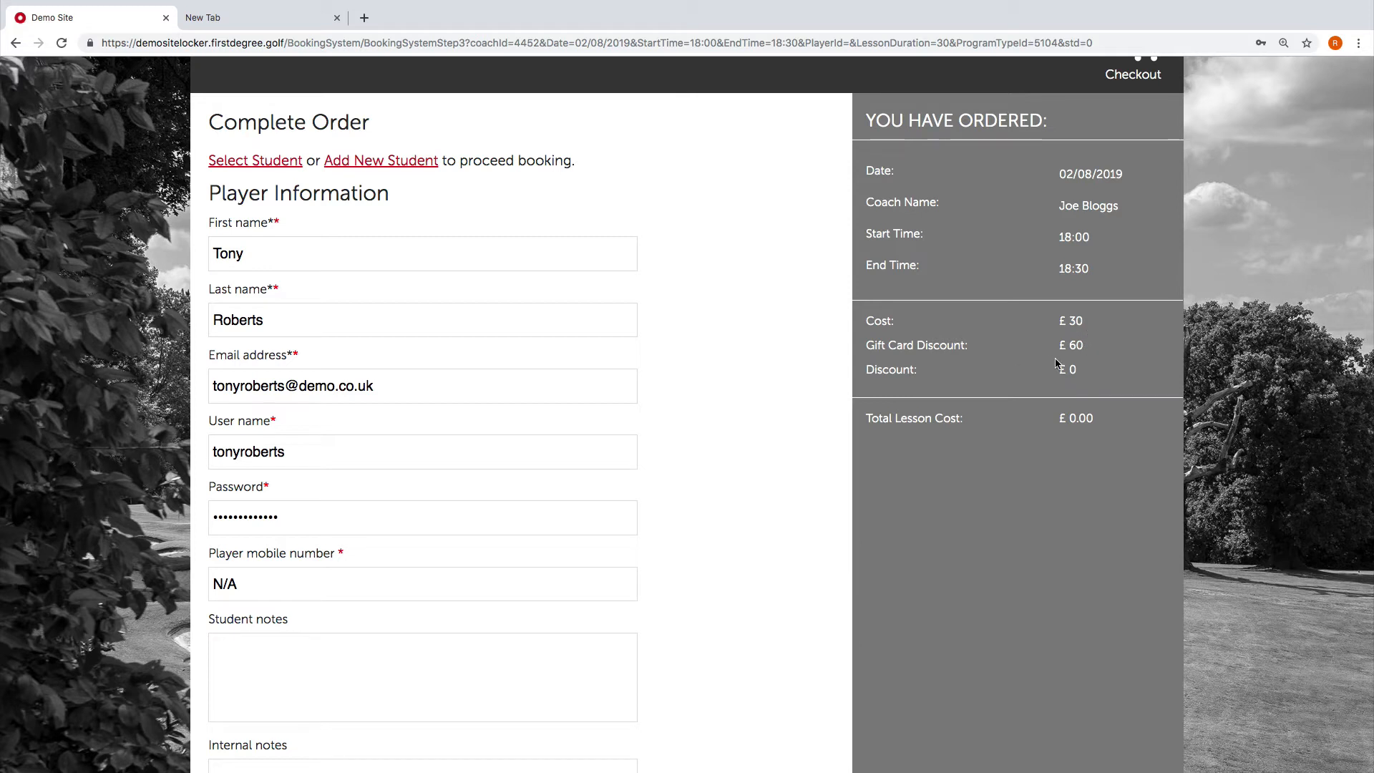
mouse_move(1085, 355)
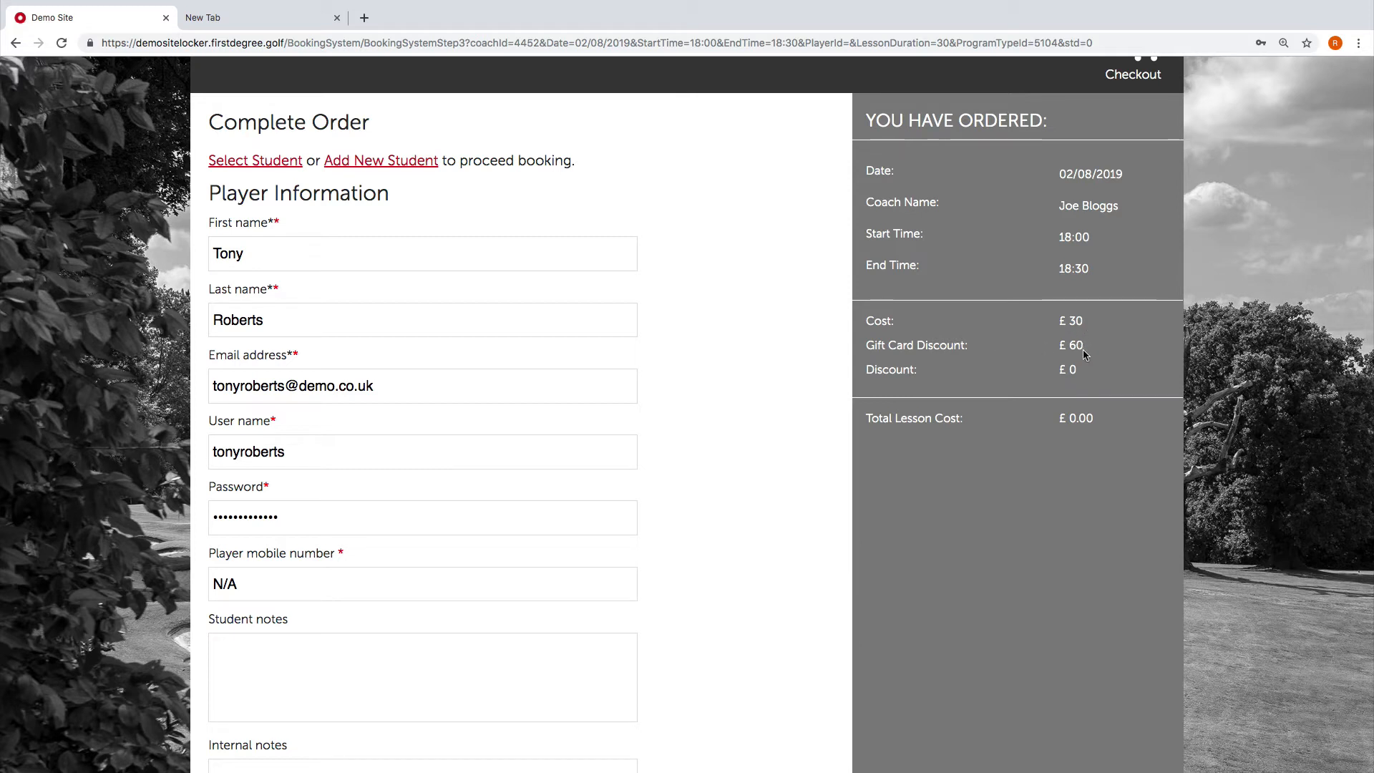
mouse_move(1093, 325)
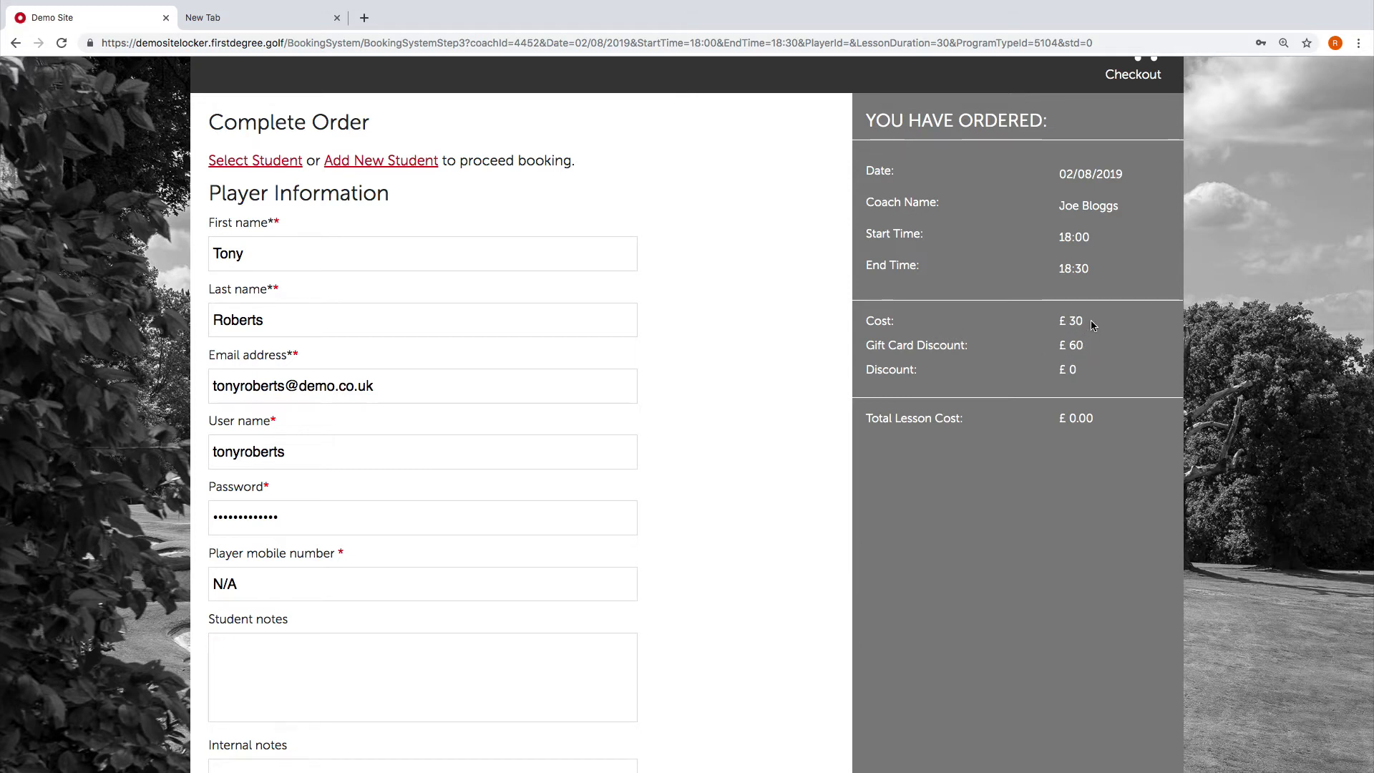
scroll("down", 3)
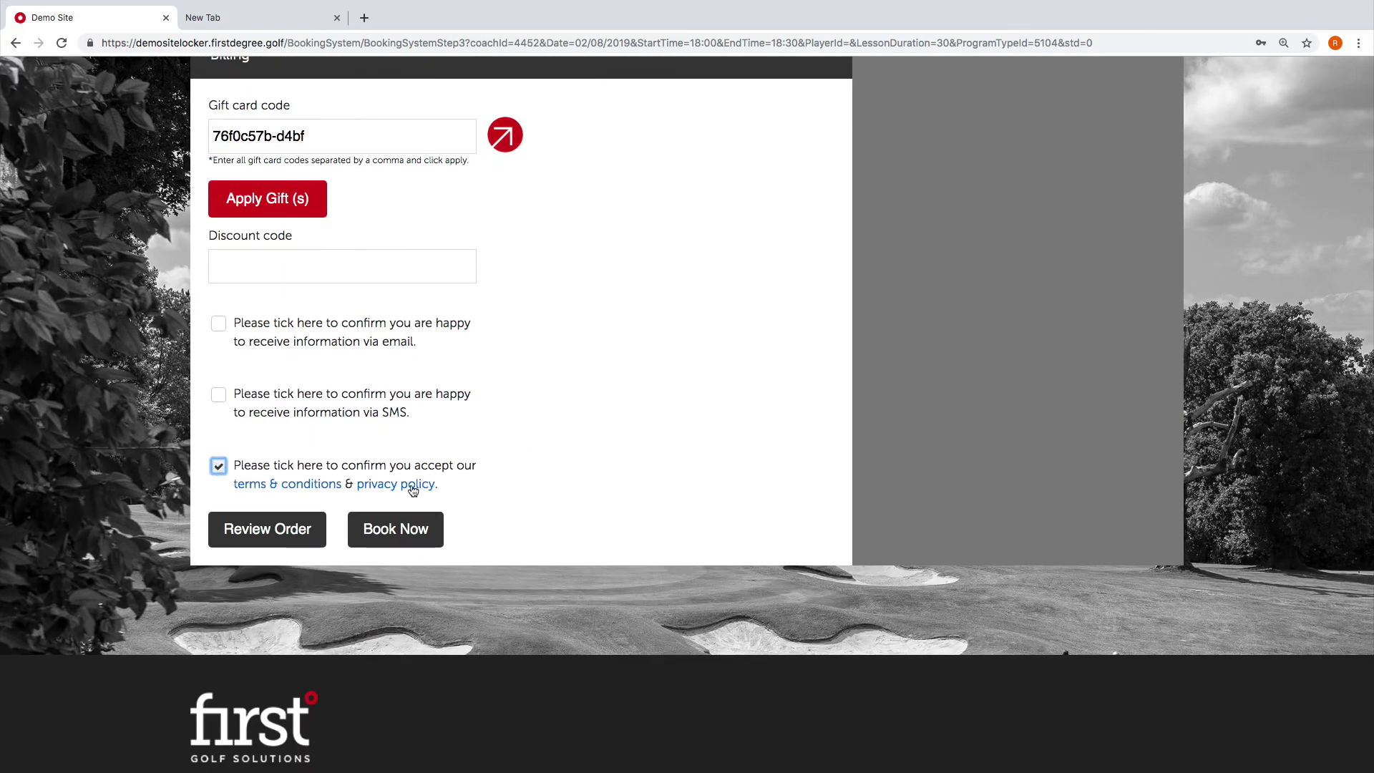
left_click(396, 530)
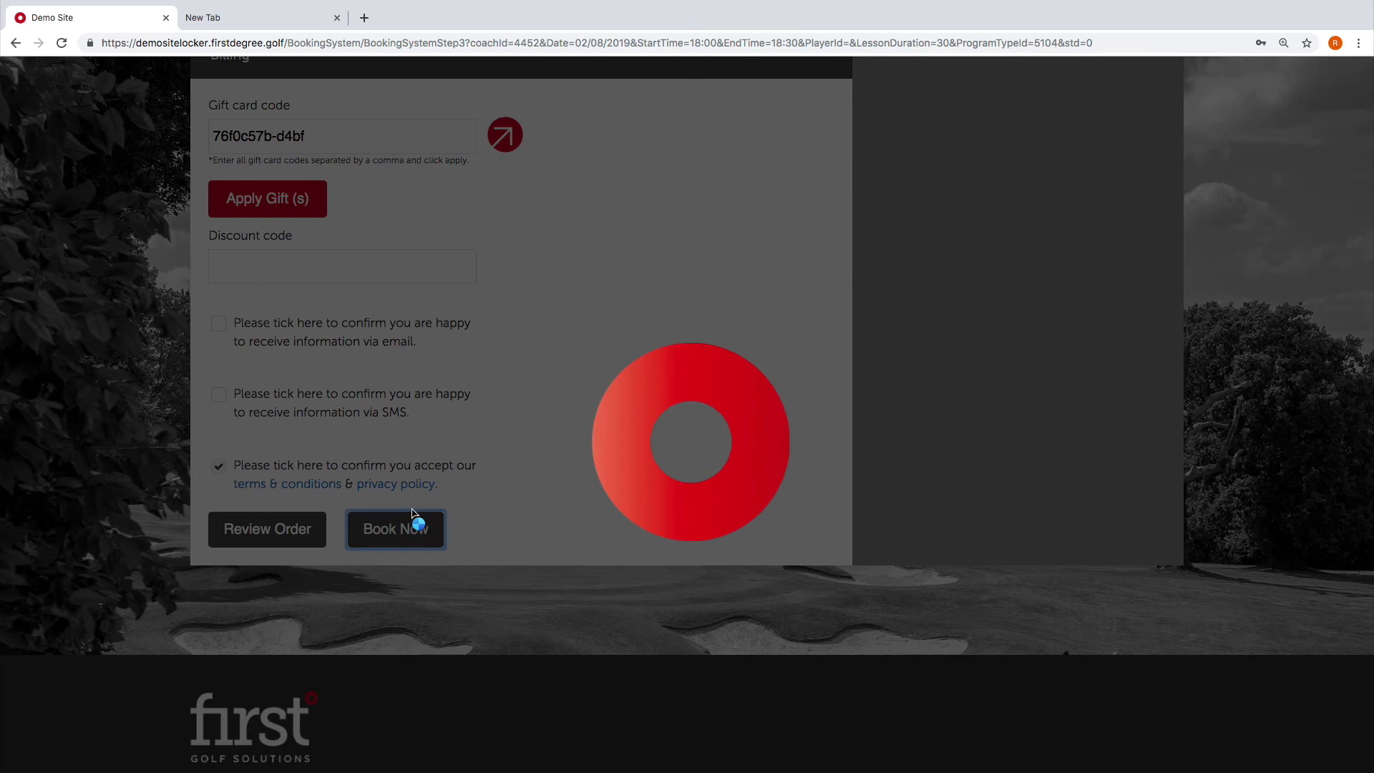
left_click(395, 529)
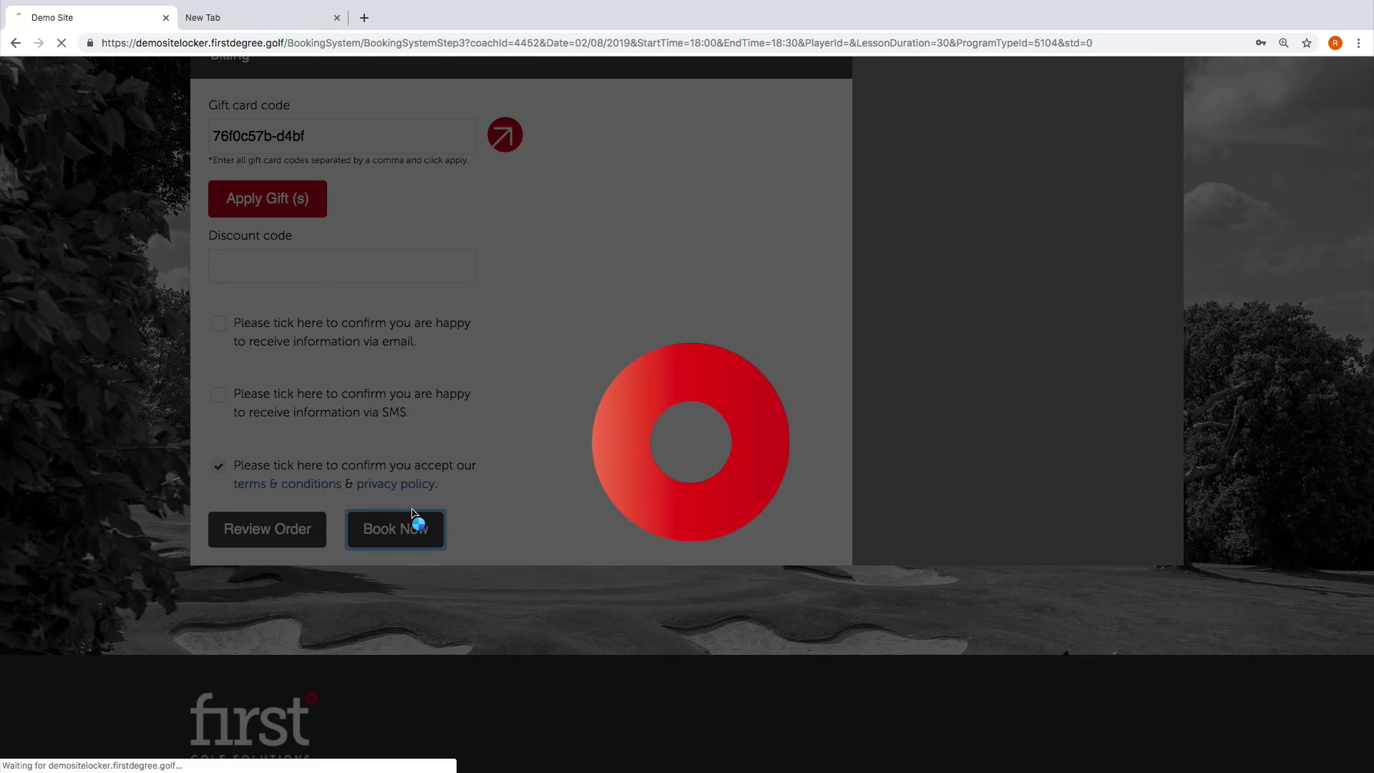
left_click(396, 528)
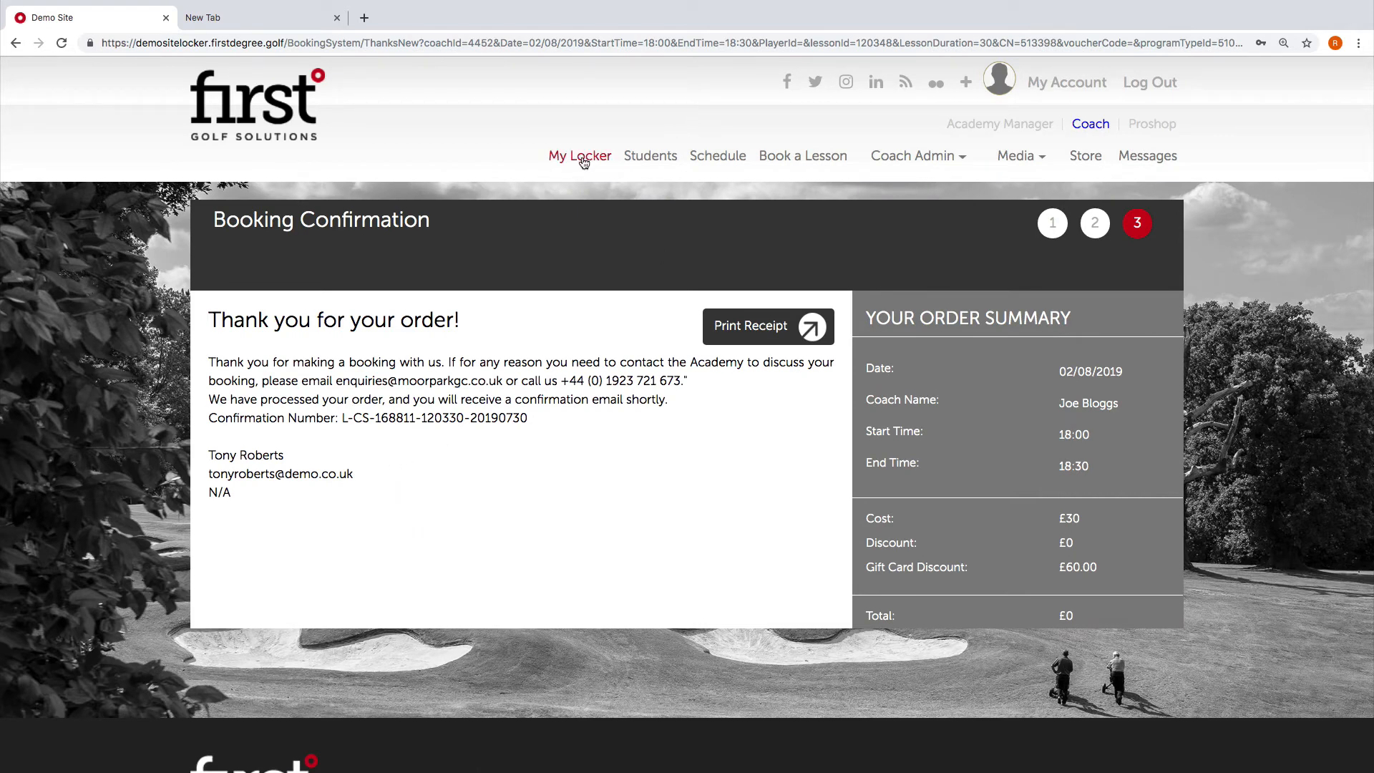
left_click(579, 155)
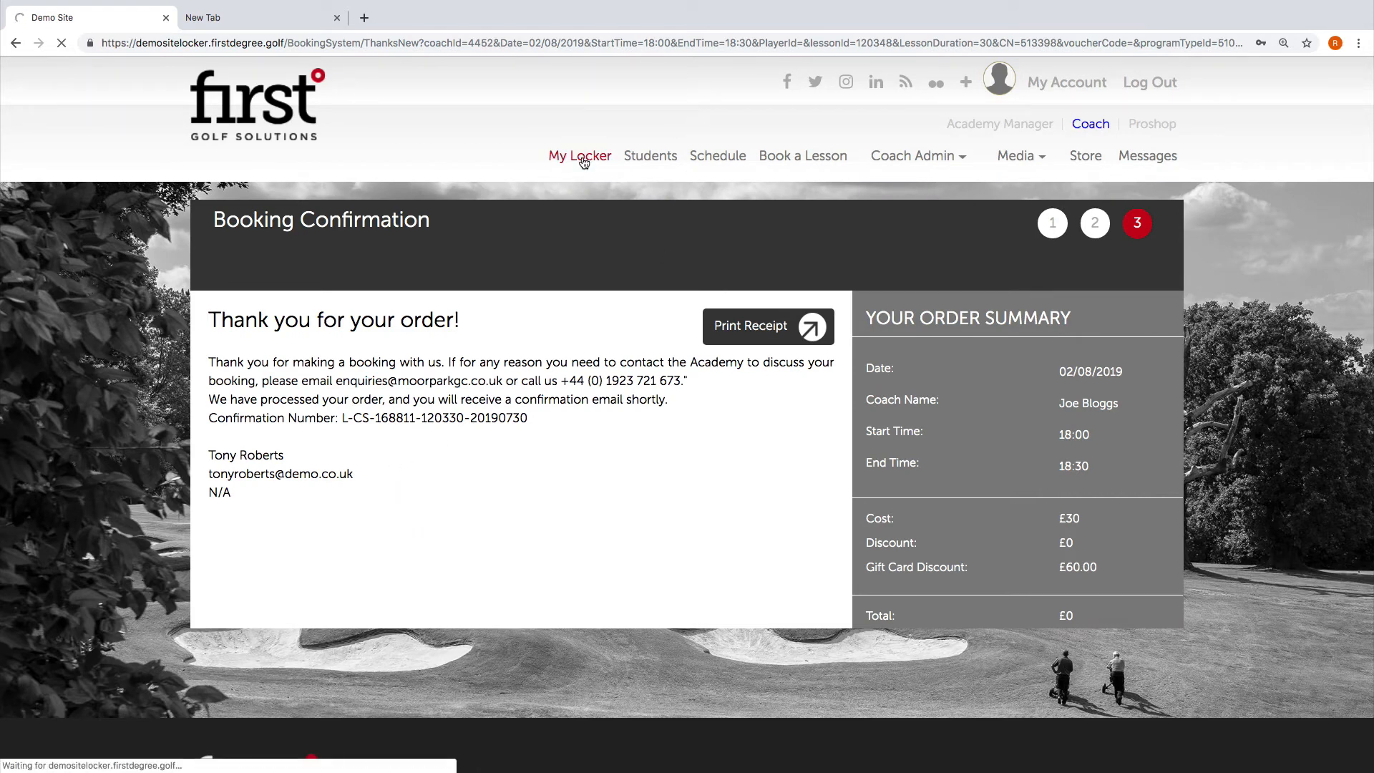
left_click(579, 155)
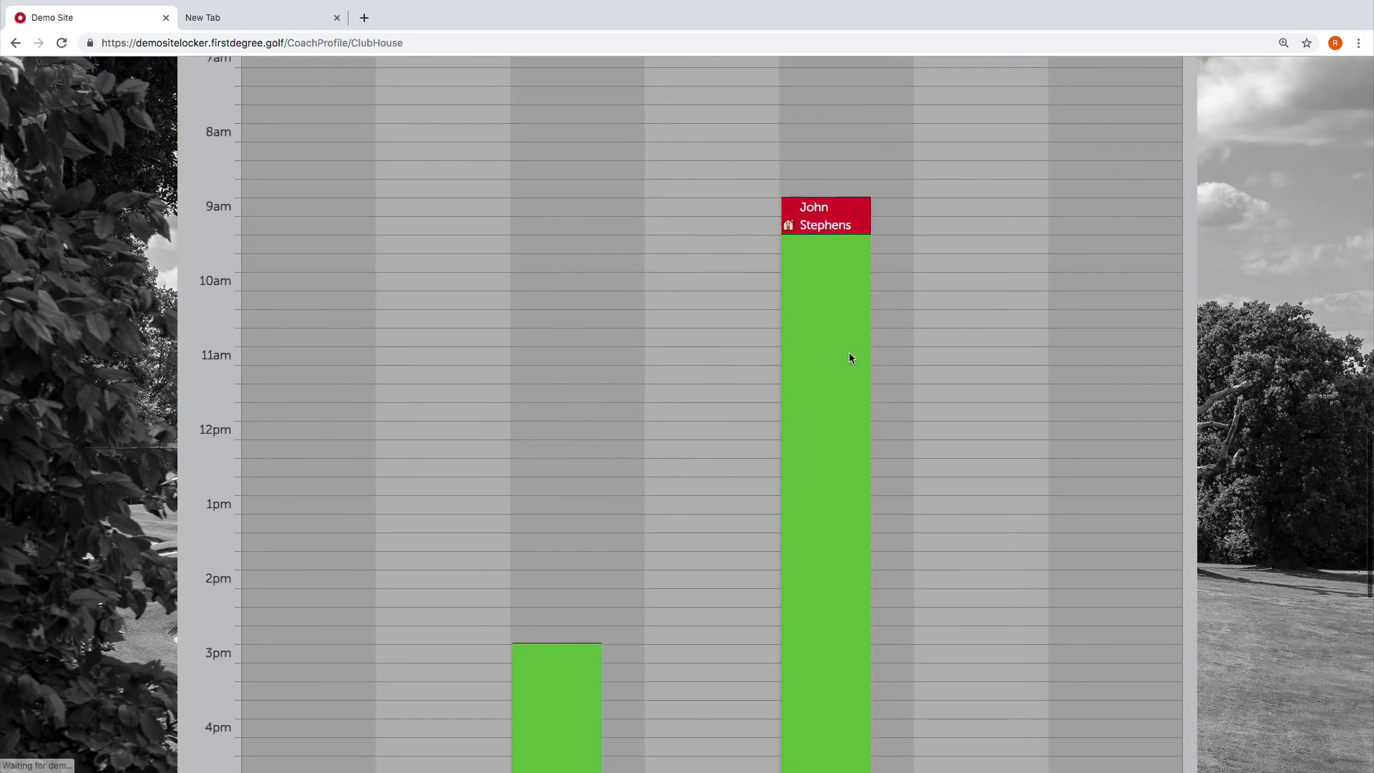
scroll("down", 3)
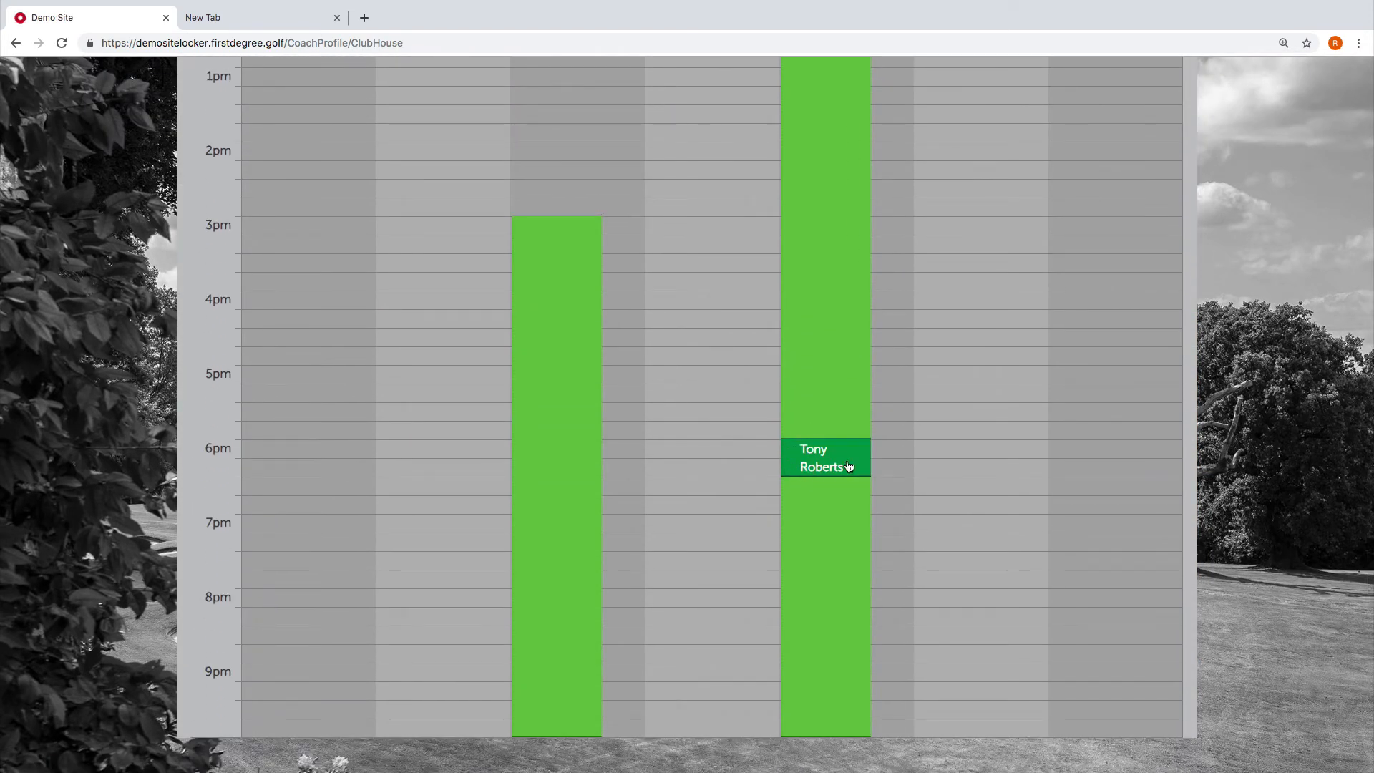
mouse_move(846, 414)
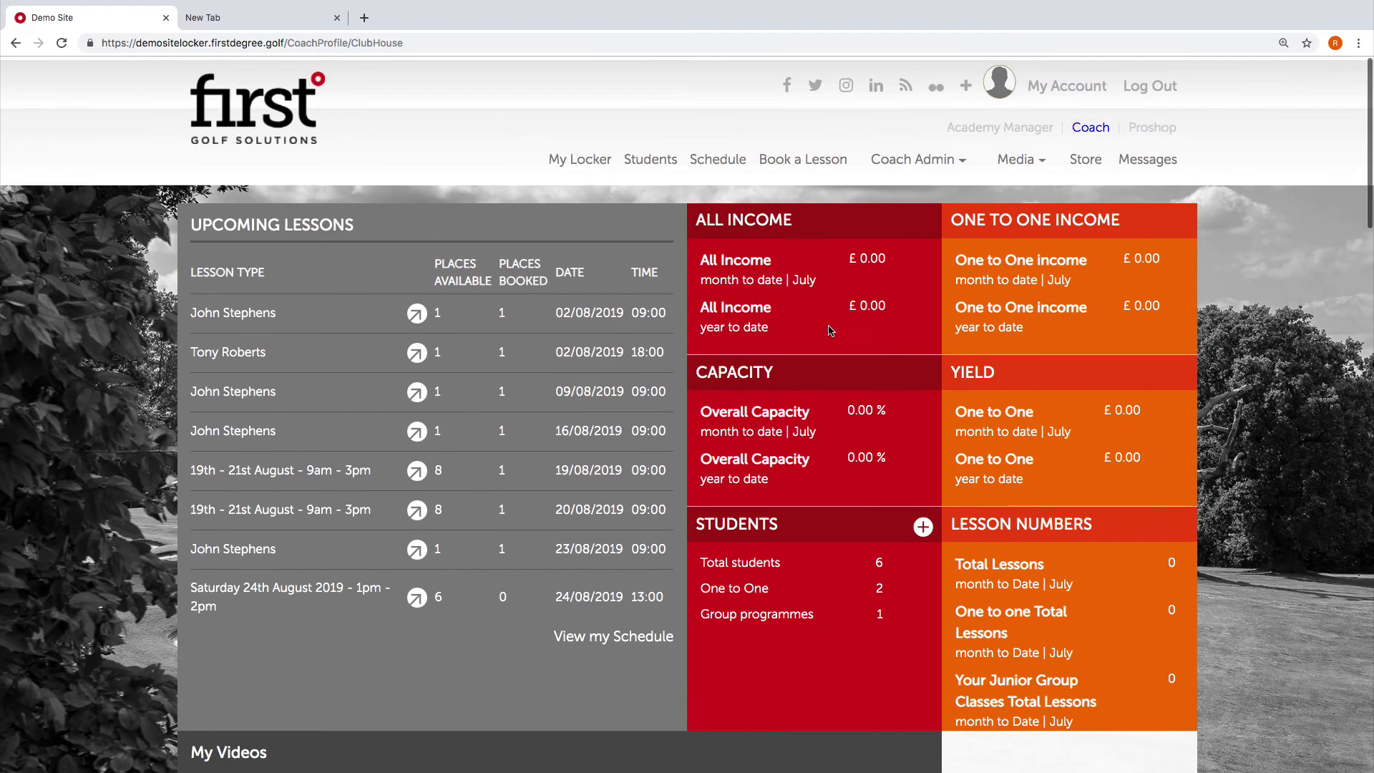
Step: Start a new booking for the 18:00 lesson slot on 09/08/2019
left_click(802, 159)
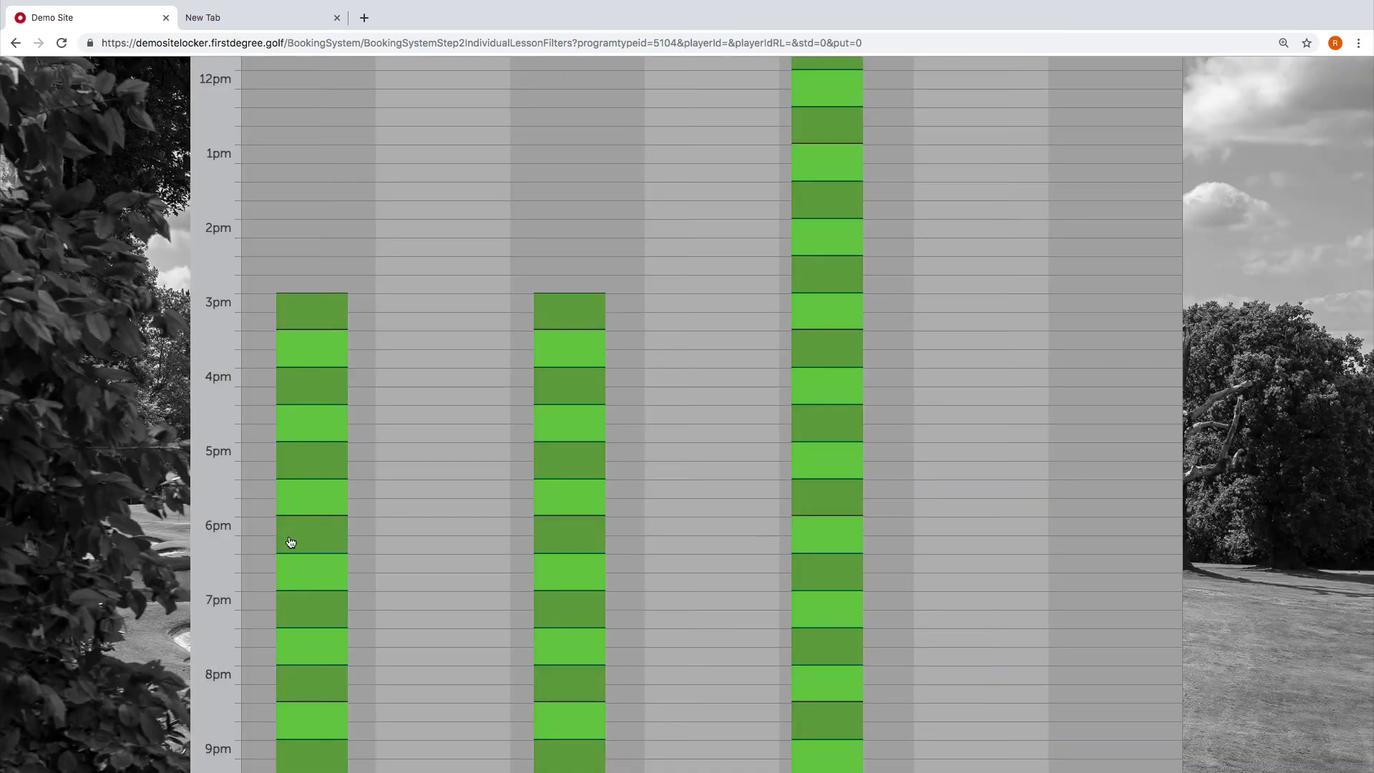
left_click(311, 535)
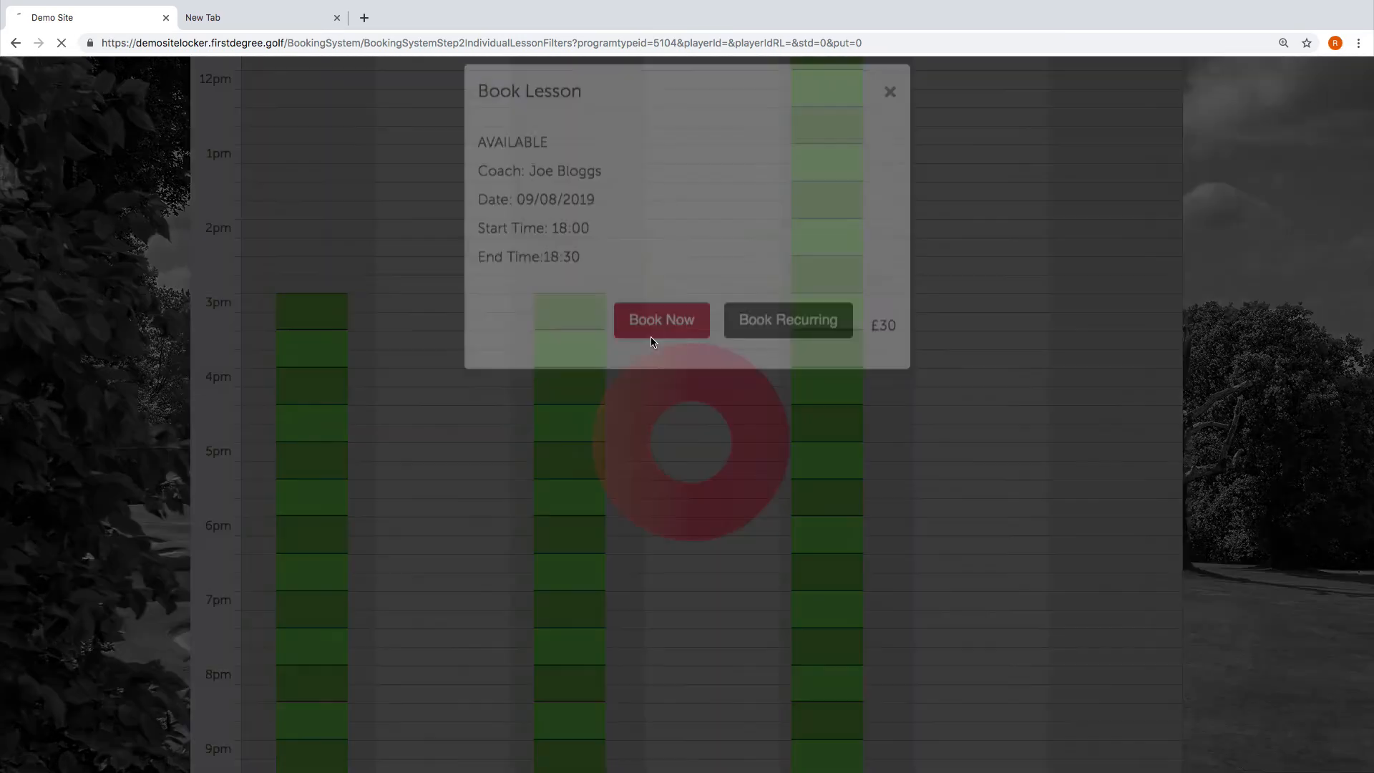
left_click(661, 320)
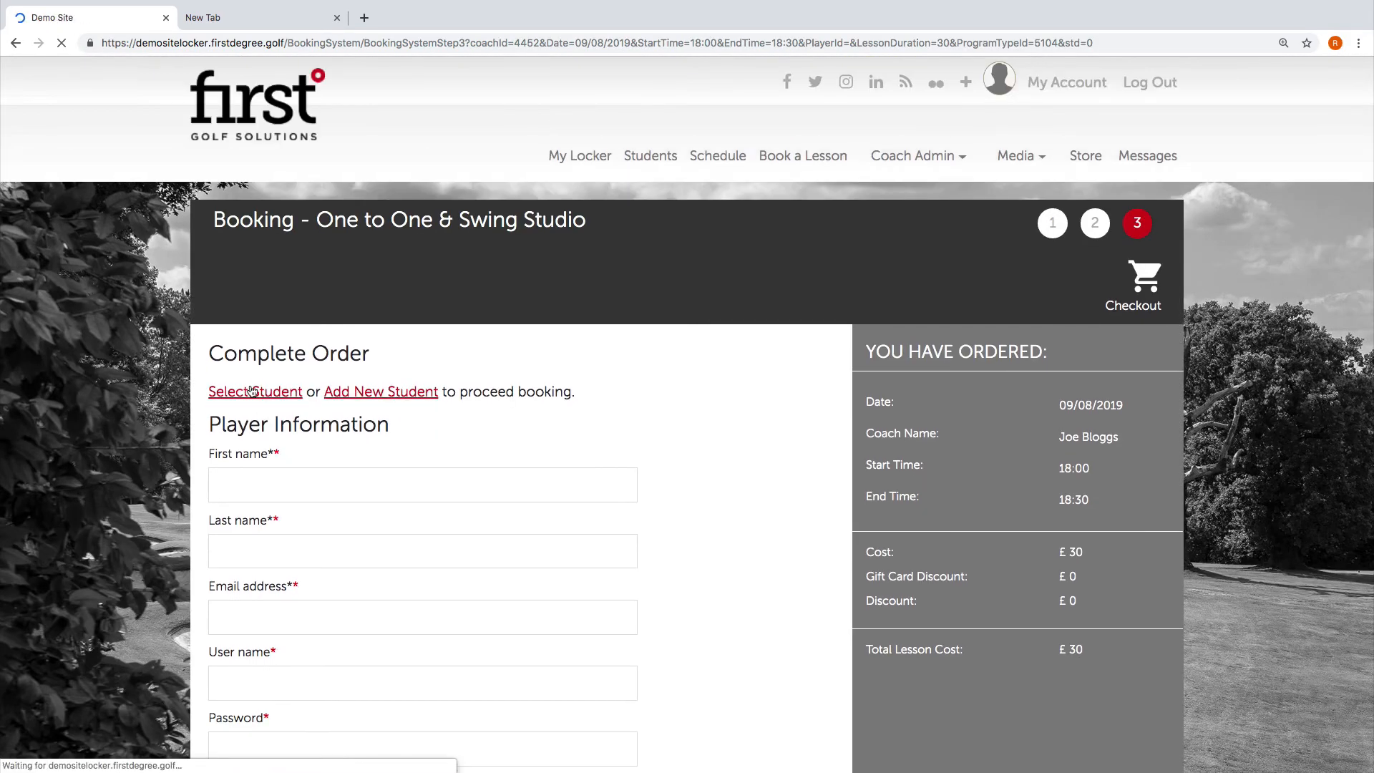
left_click(254, 391)
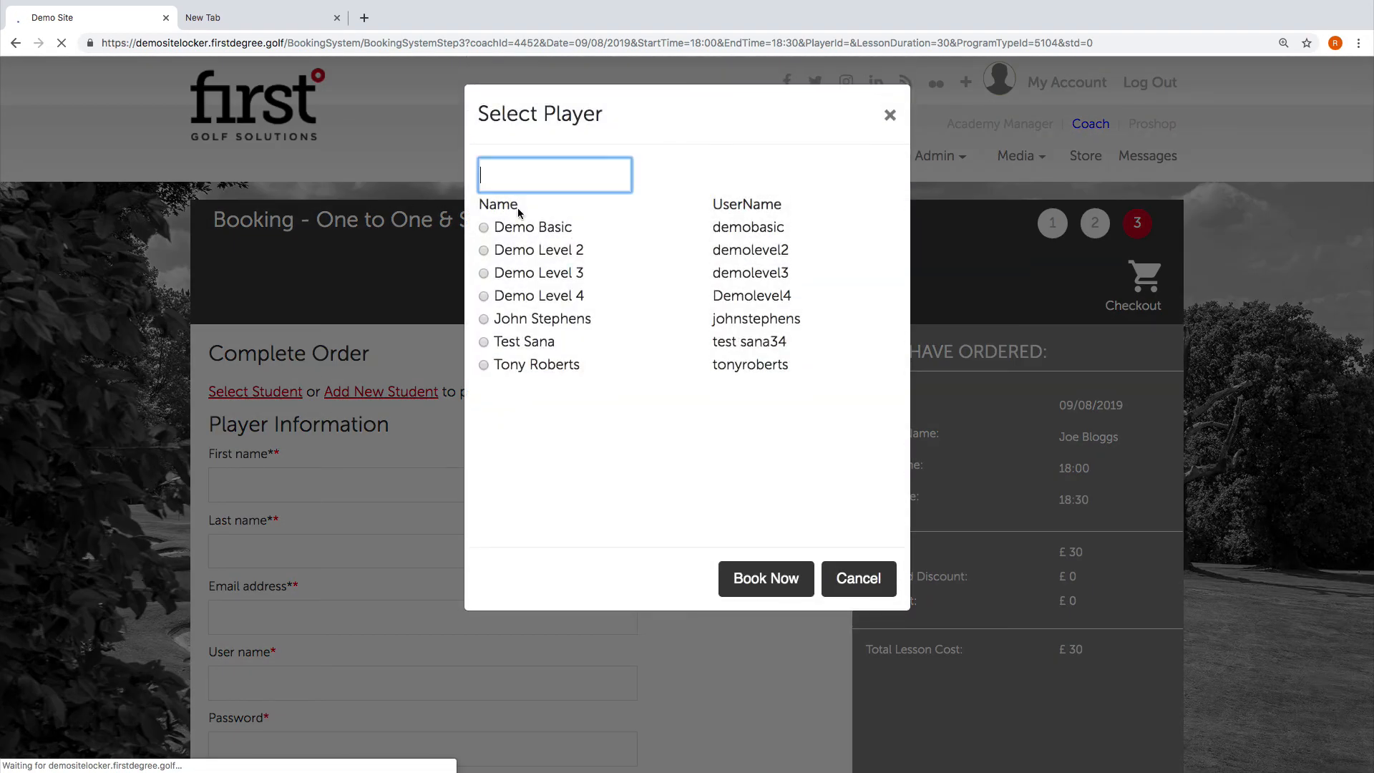
left_click(765, 578)
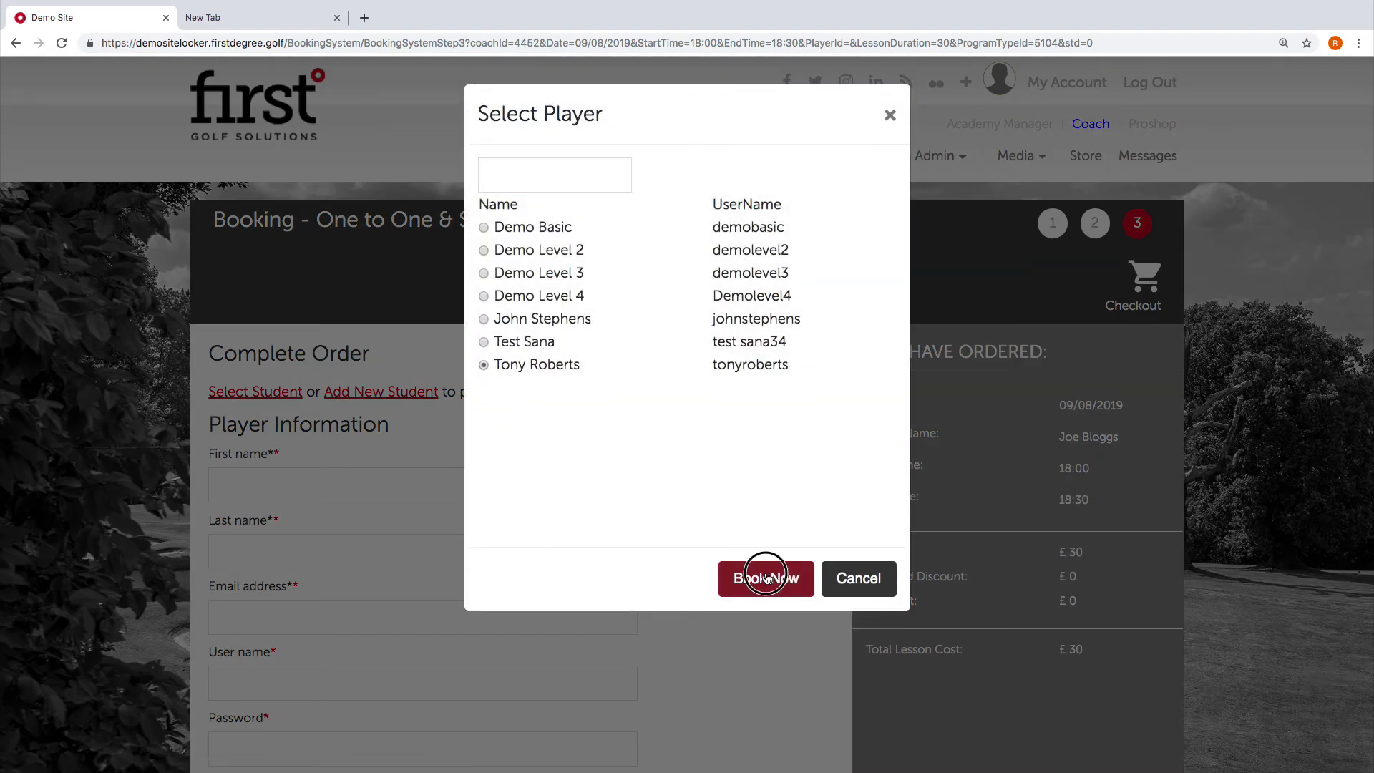
left_click(765, 578)
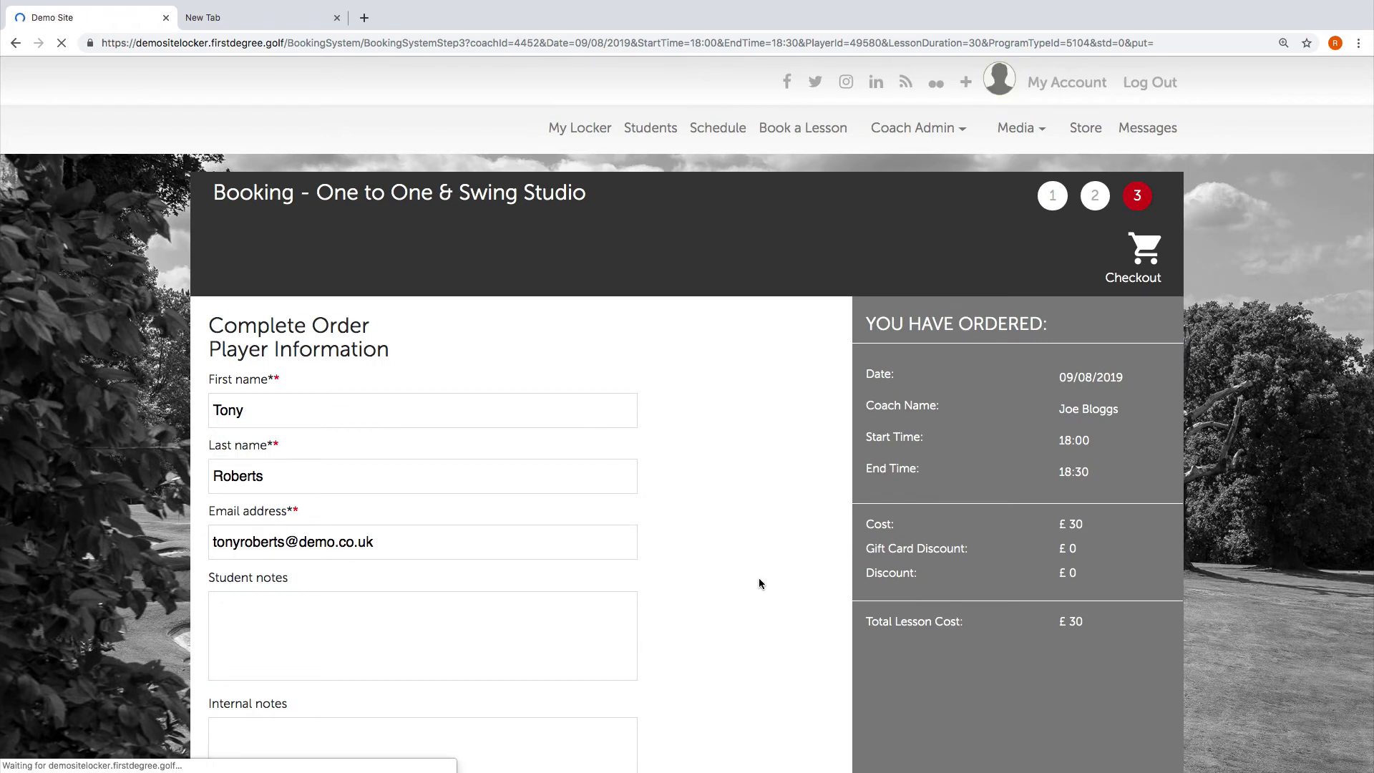
Step: Choose Pay At Academy for payment, then move to the Gift card code field
scroll("down", 3)
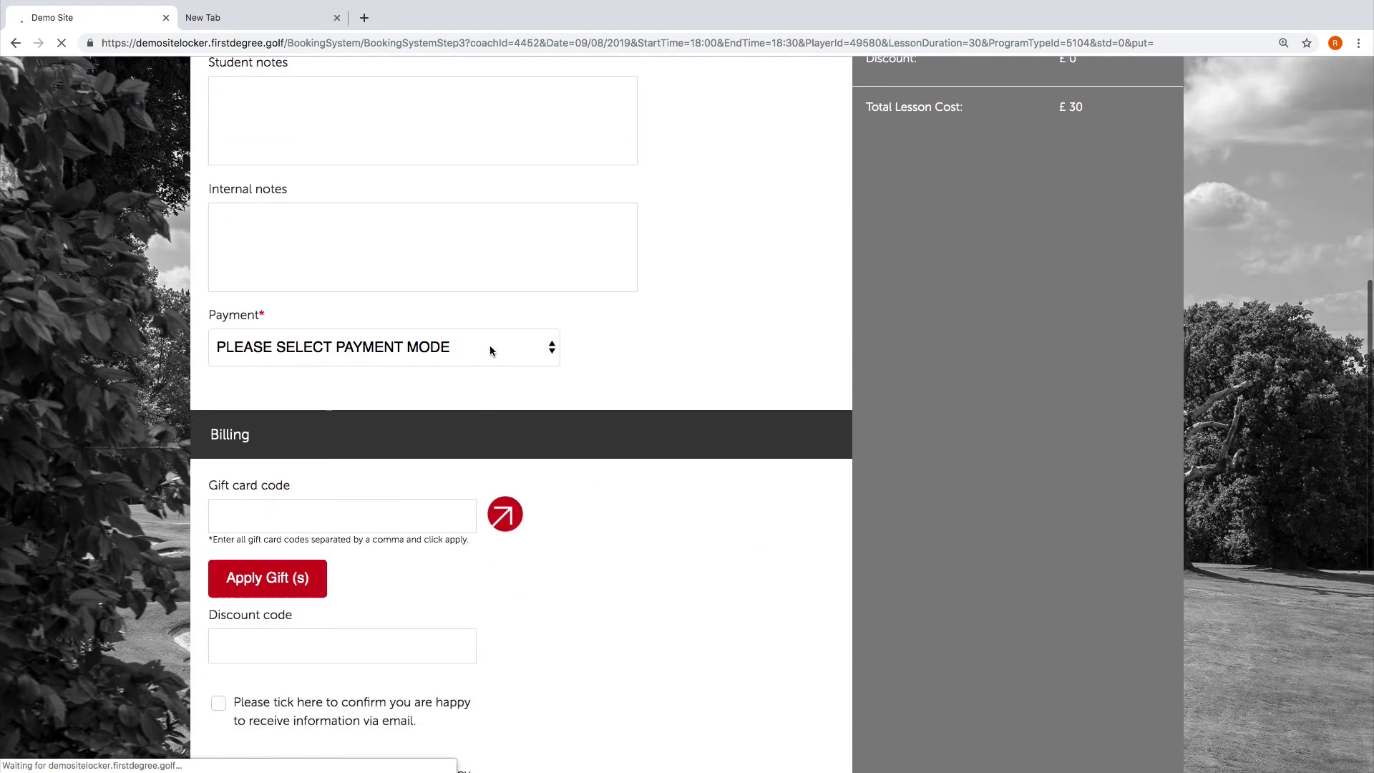
left_click(383, 347)
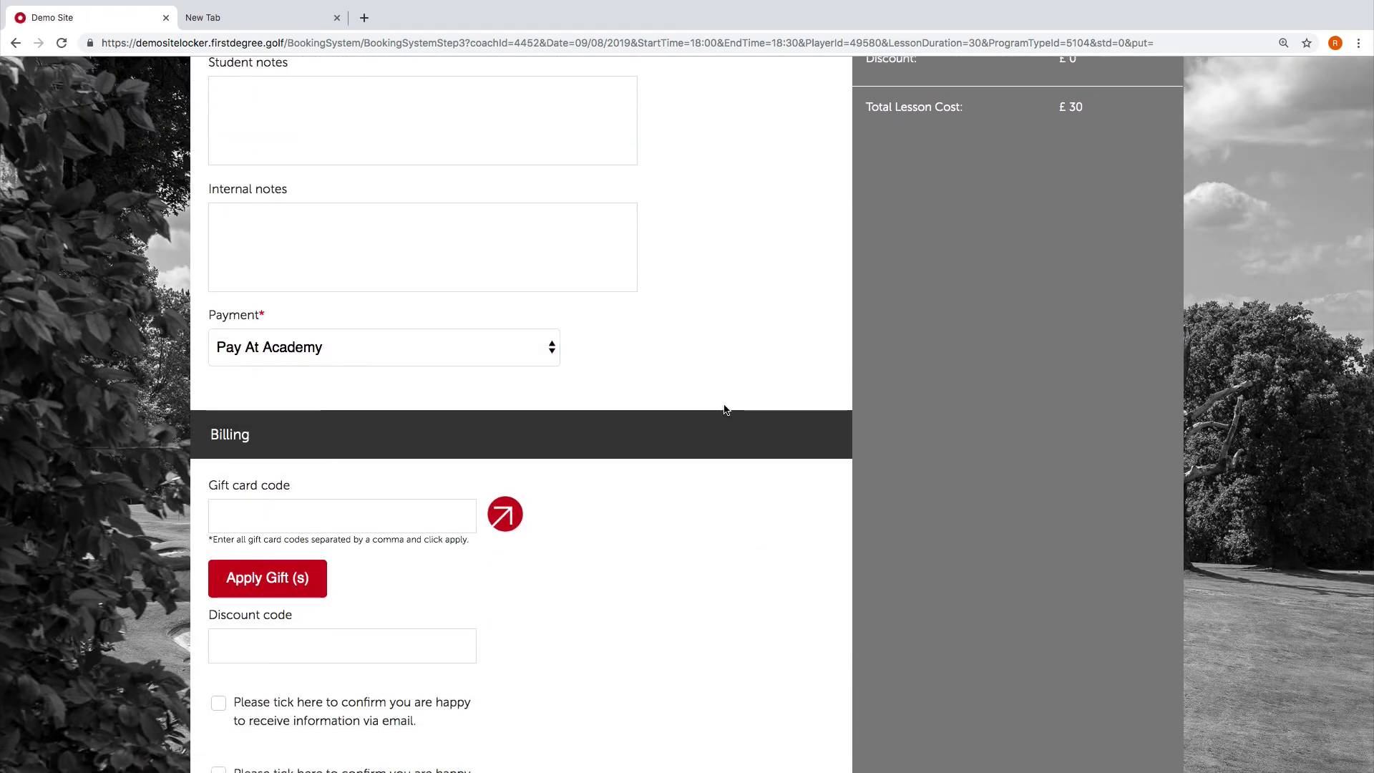
scroll("down", 3)
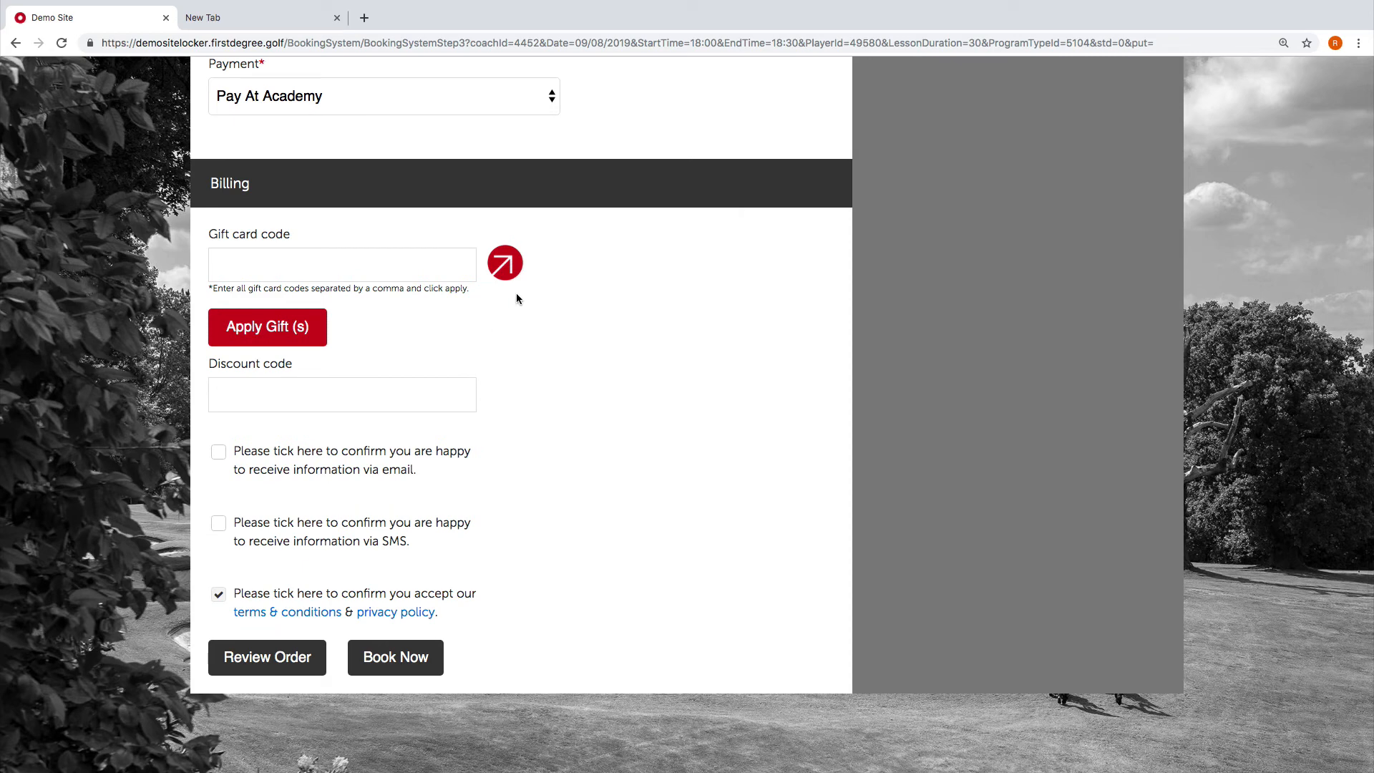
mouse_move(567, 237)
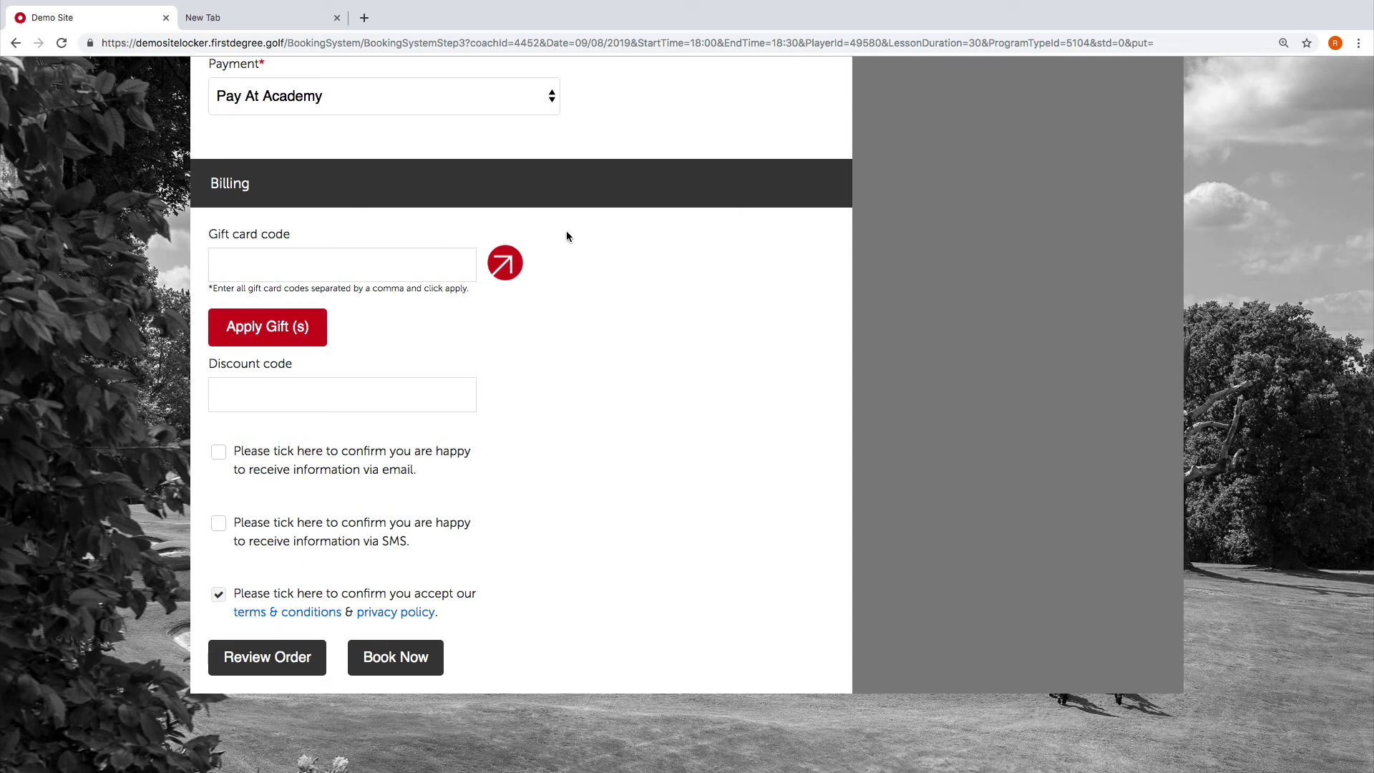
mouse_move(540, 249)
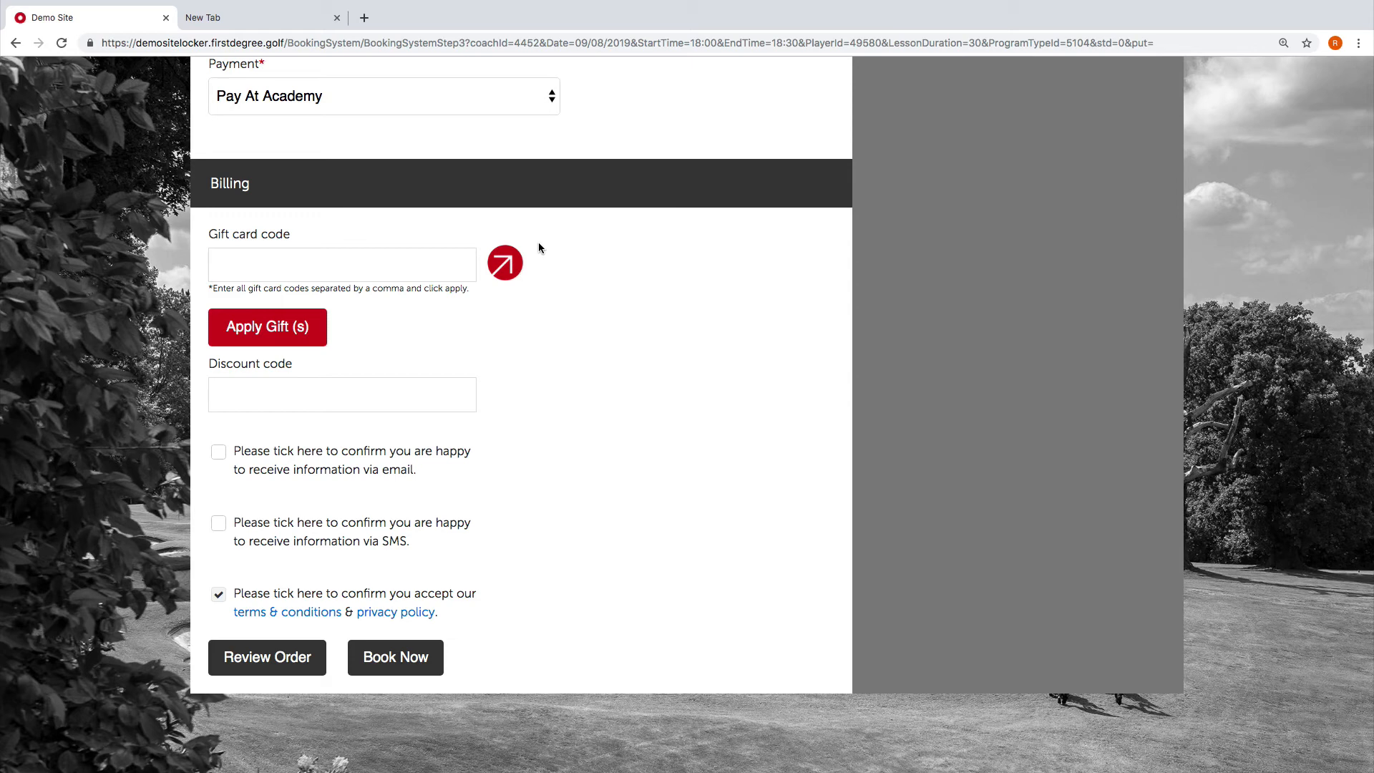
scroll("up", 3)
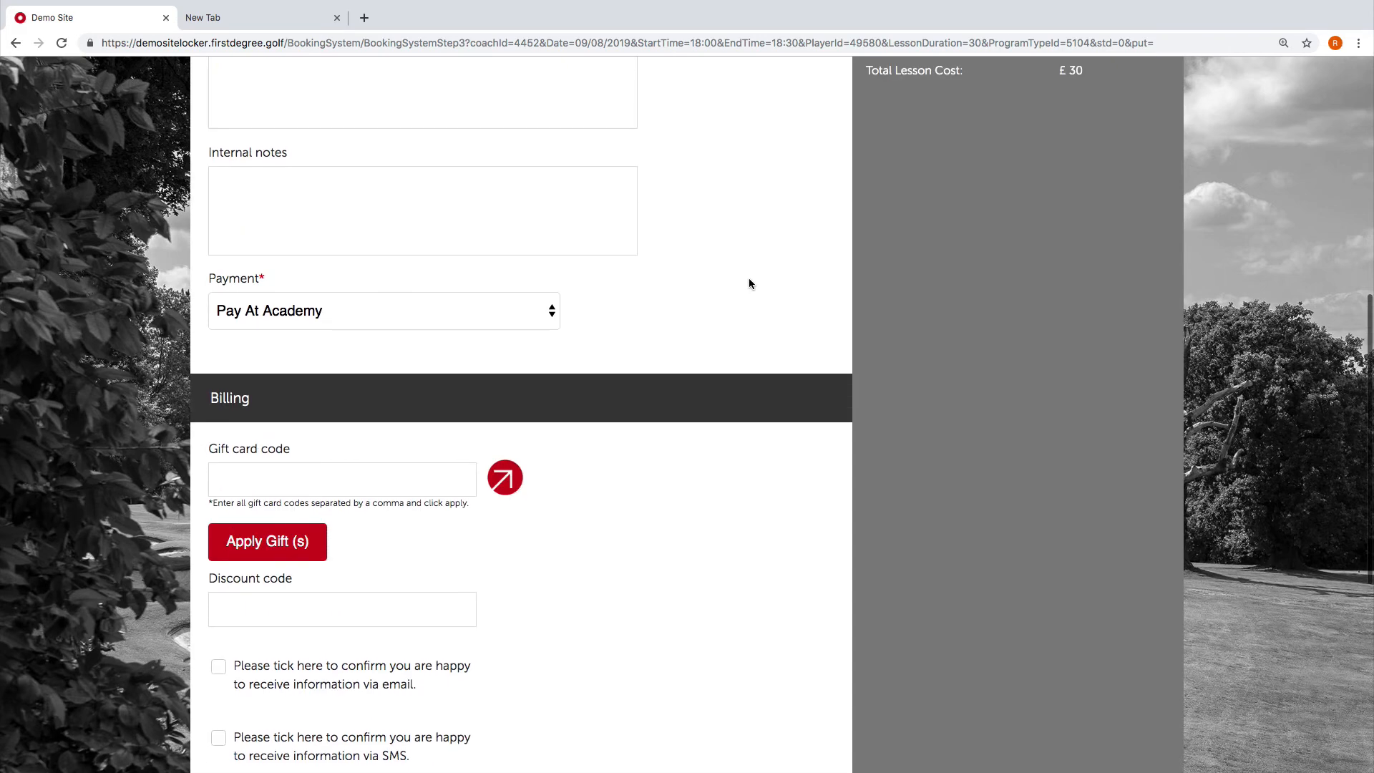
scroll("up", 3)
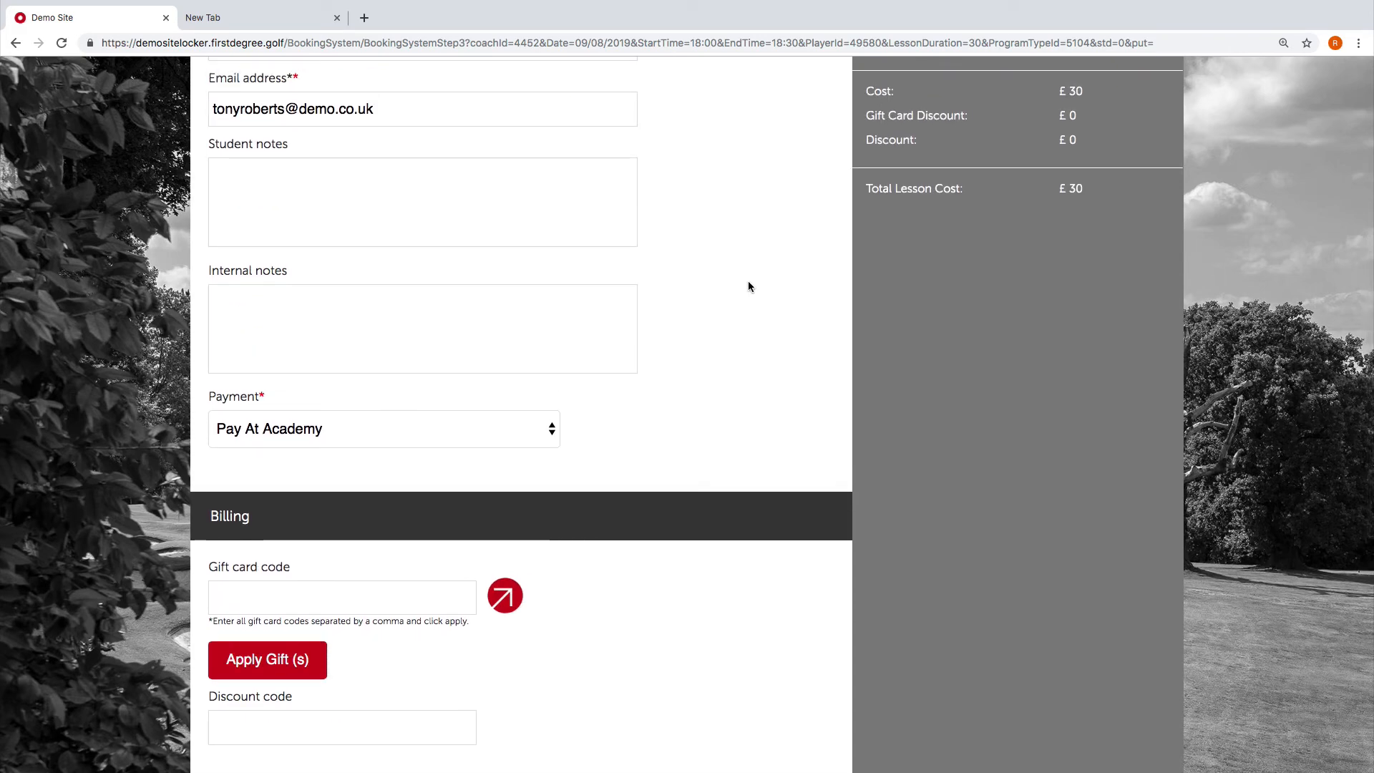
mouse_move(696, 501)
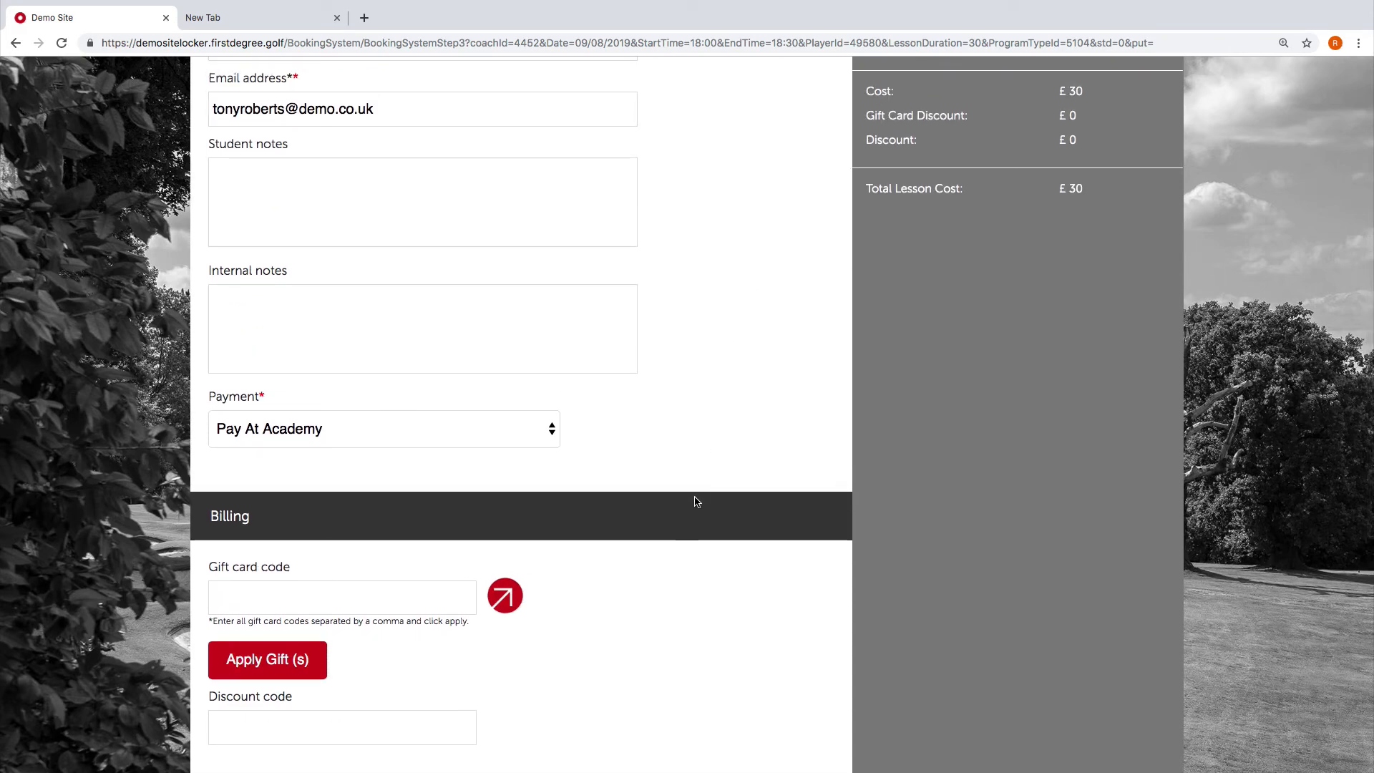
mouse_move(653, 477)
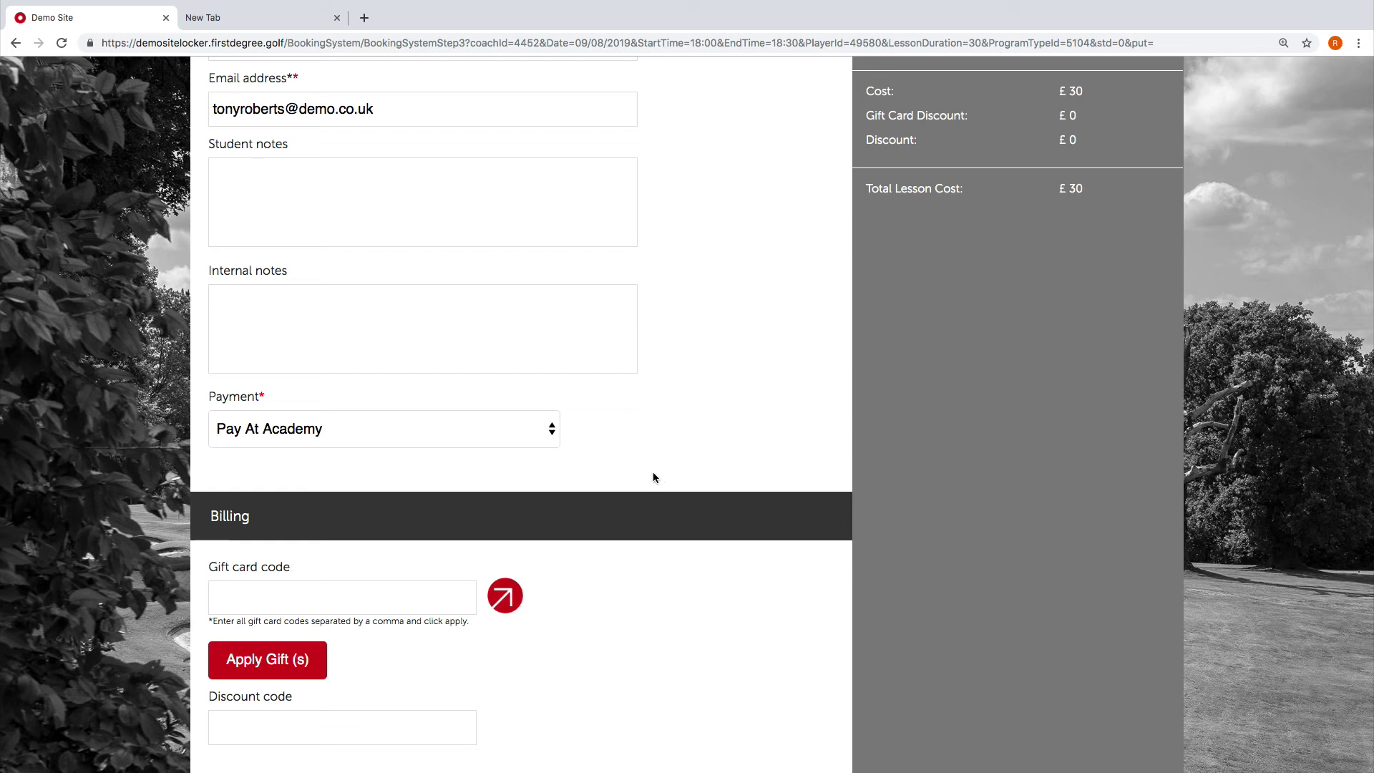
left_click(342, 597)
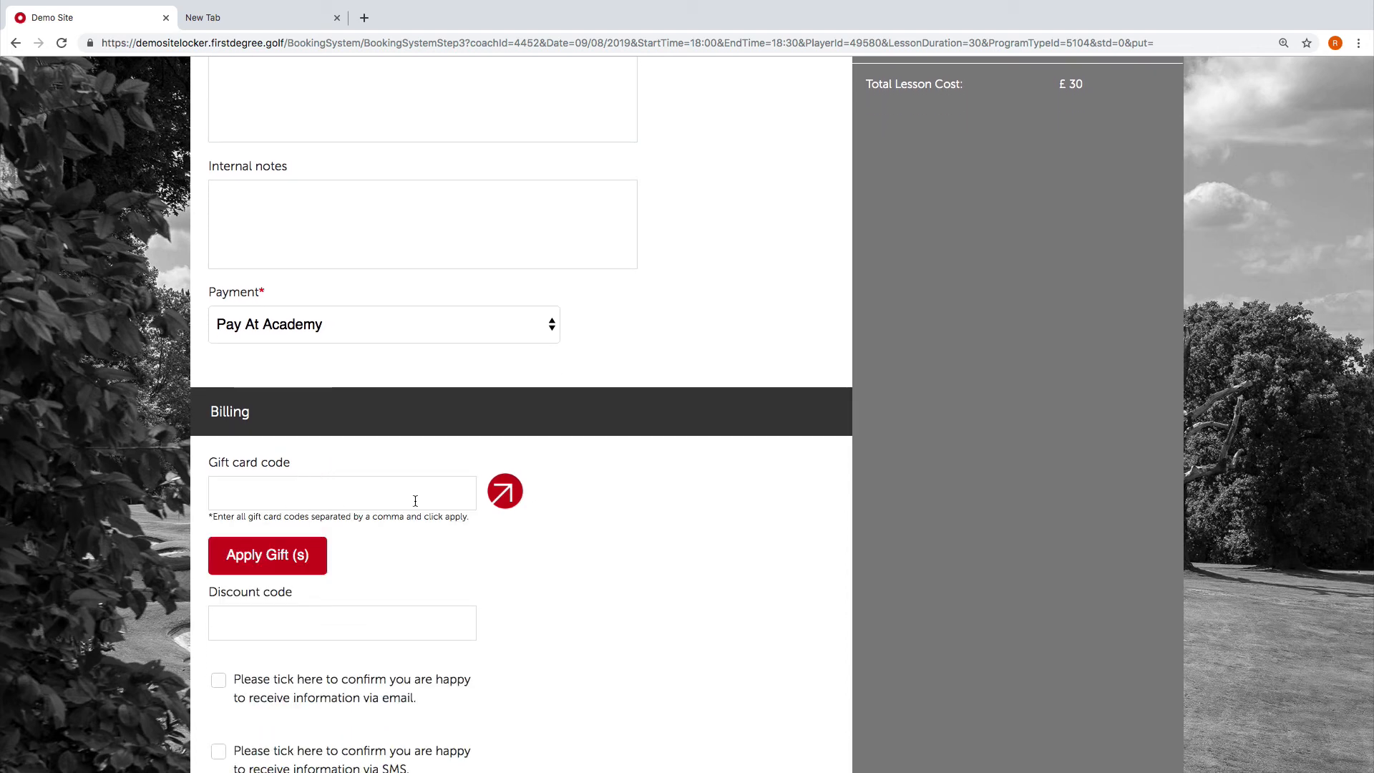
Step: Scroll down the order form toward the gift card code area
scroll("down", 3)
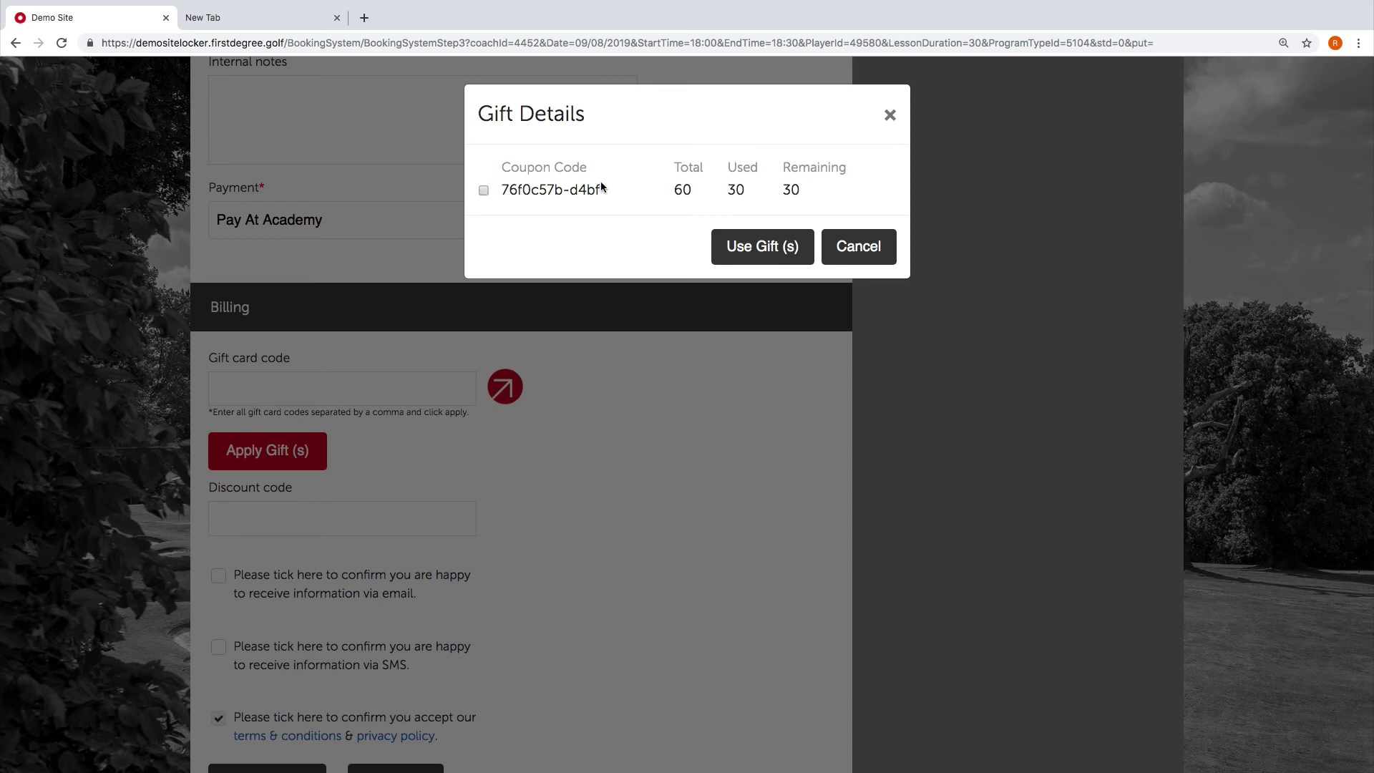
mouse_move(642, 202)
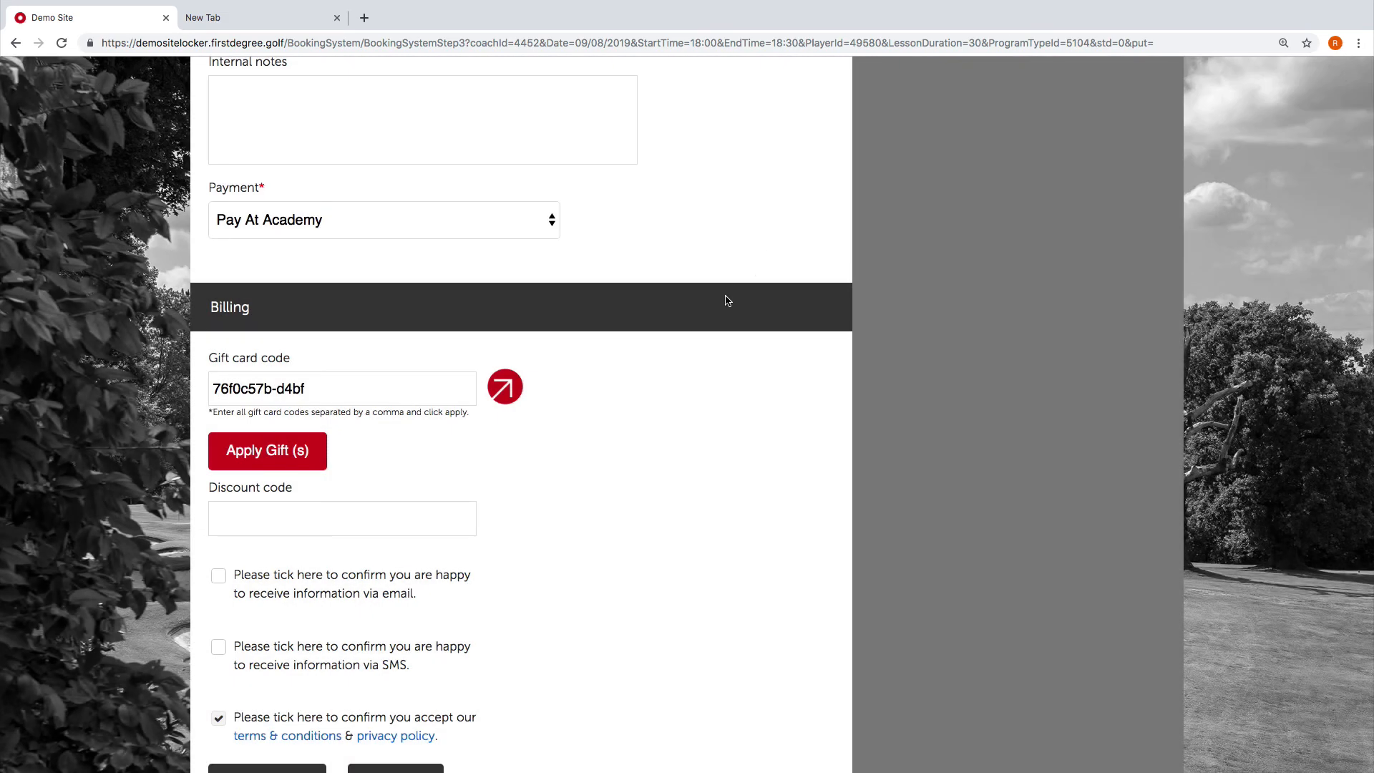
Step: Place the second order with the £30 gift card discount, totalling £0
scroll("down", 3)
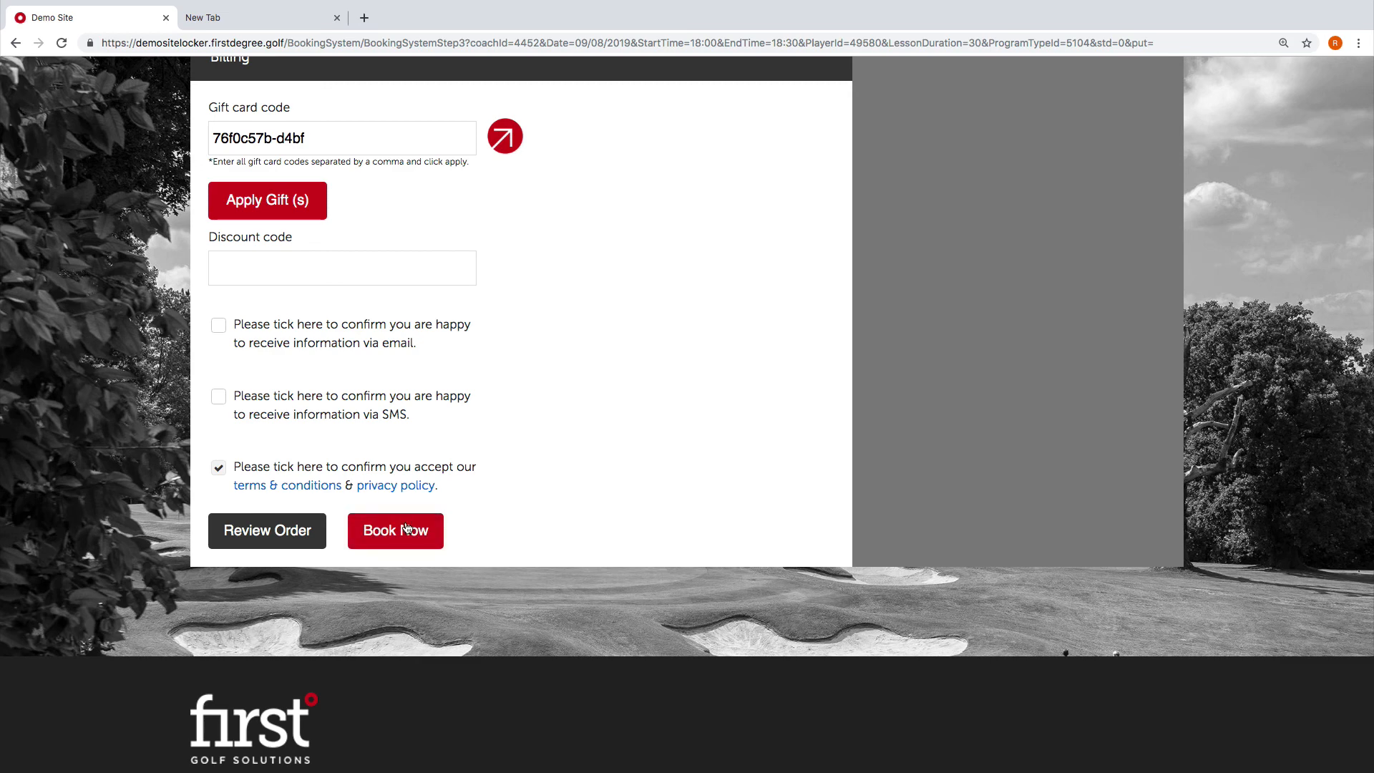
left_click(395, 531)
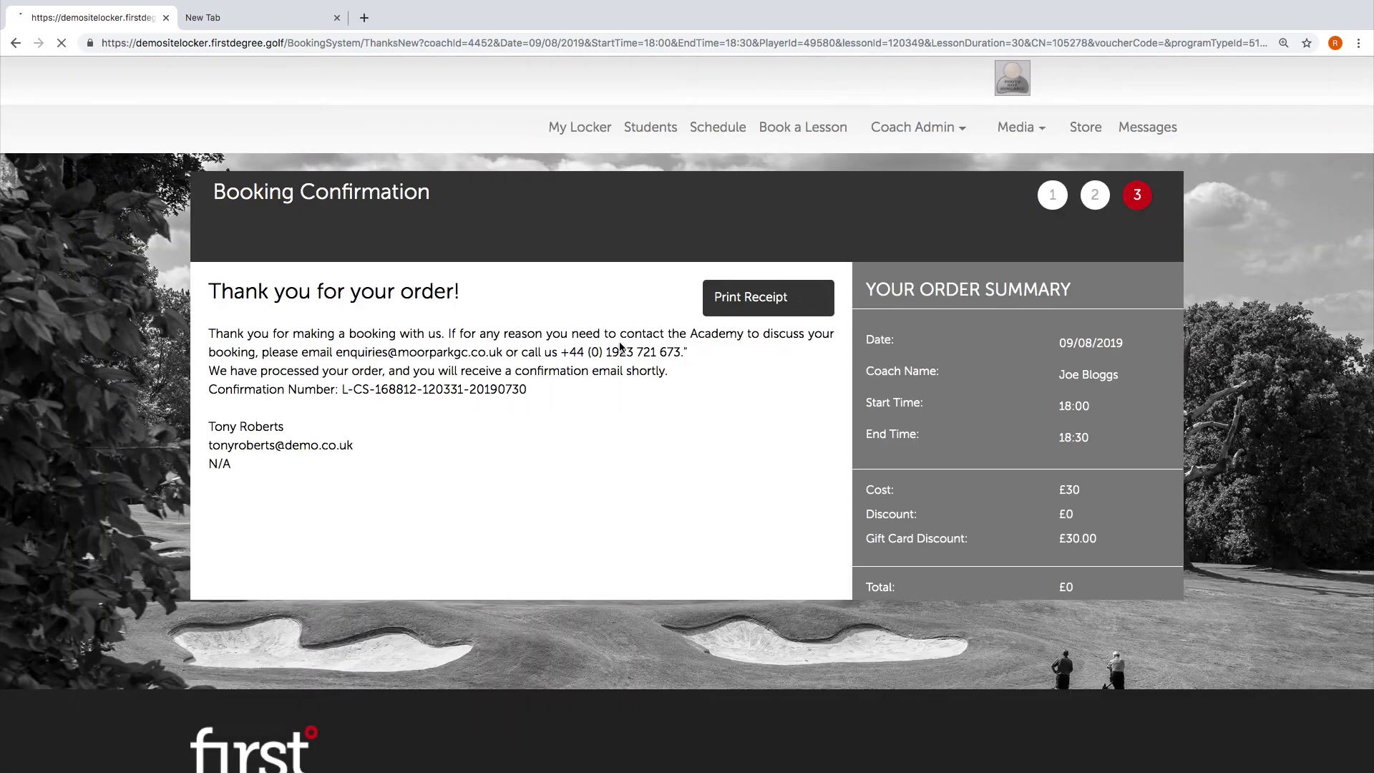